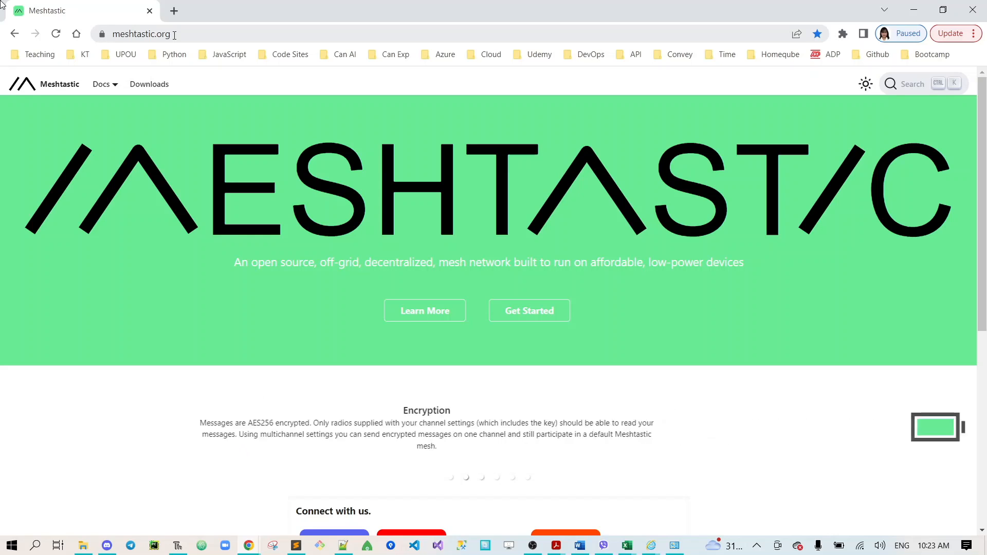
Go to Docs > Hardware > Supported Hardware > LILYGO T-Beam and scroll to its board diagram.
left_click(101, 84)
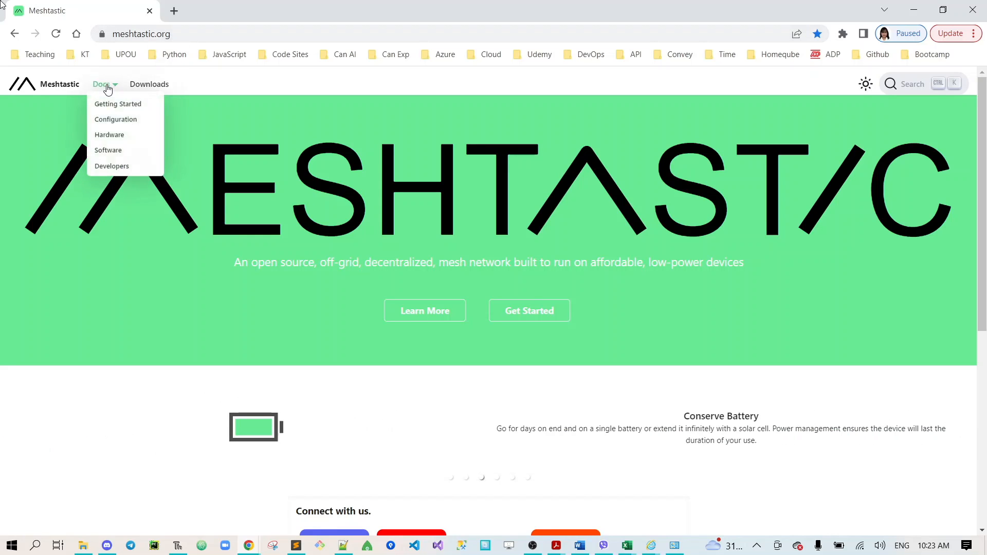
left_click(109, 134)
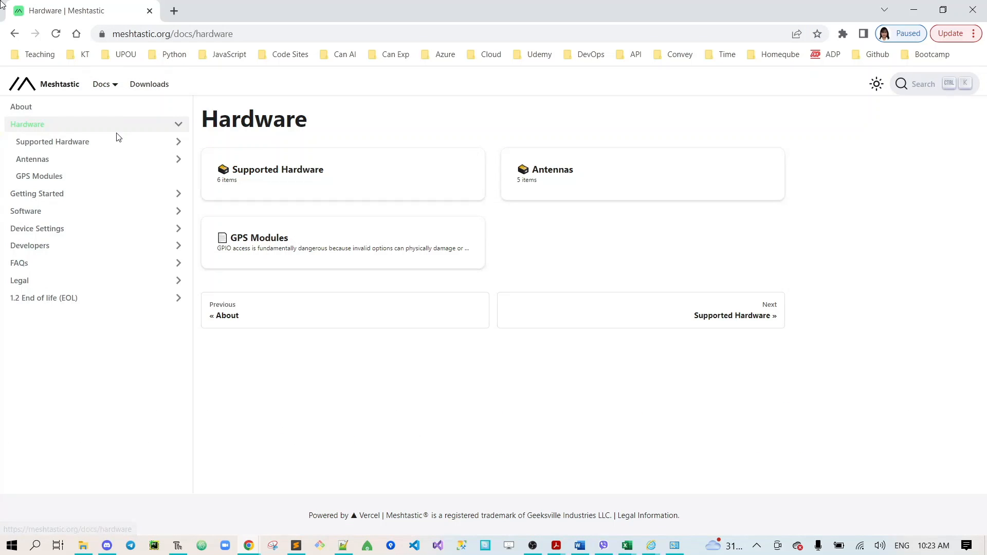
left_click(52, 140)
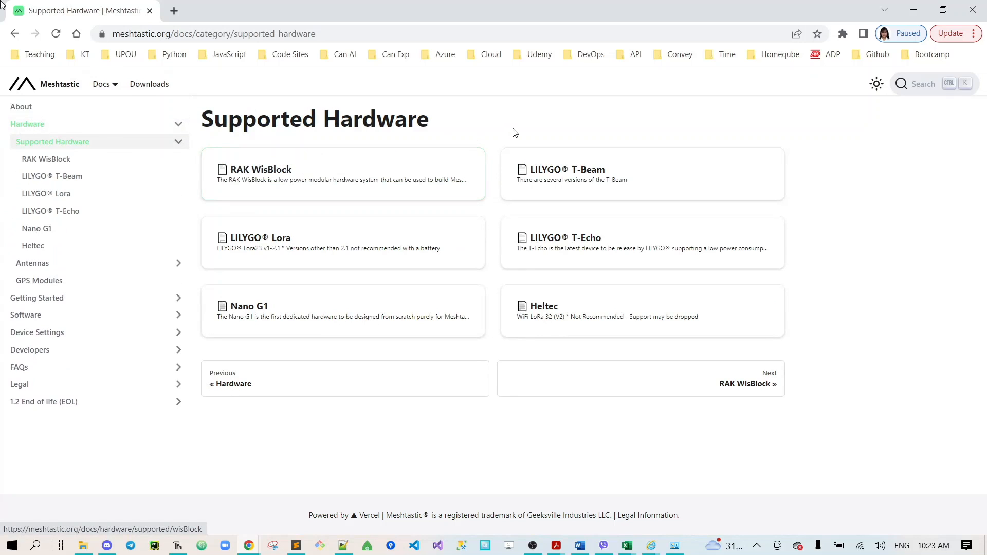
left_click(563, 174)
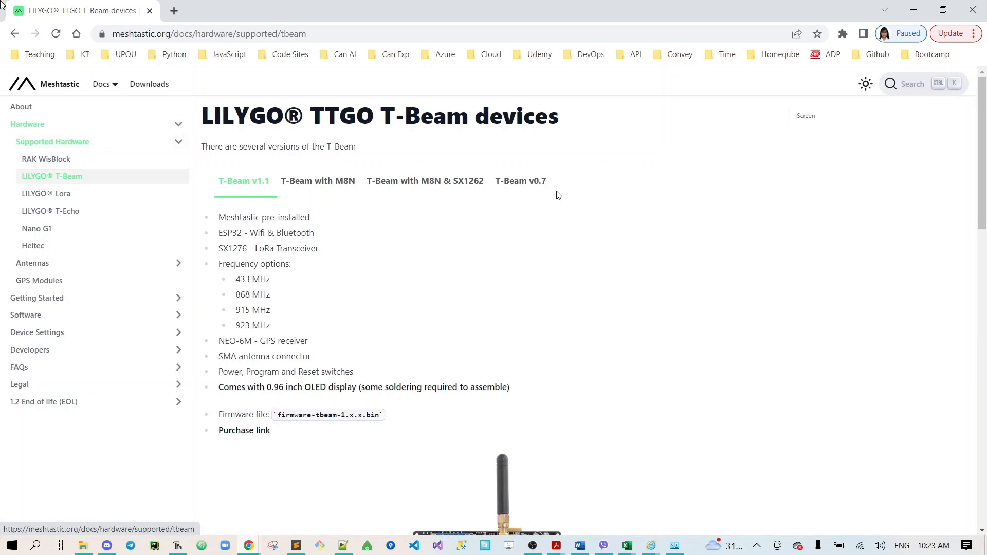
mouse_move(979, 32)
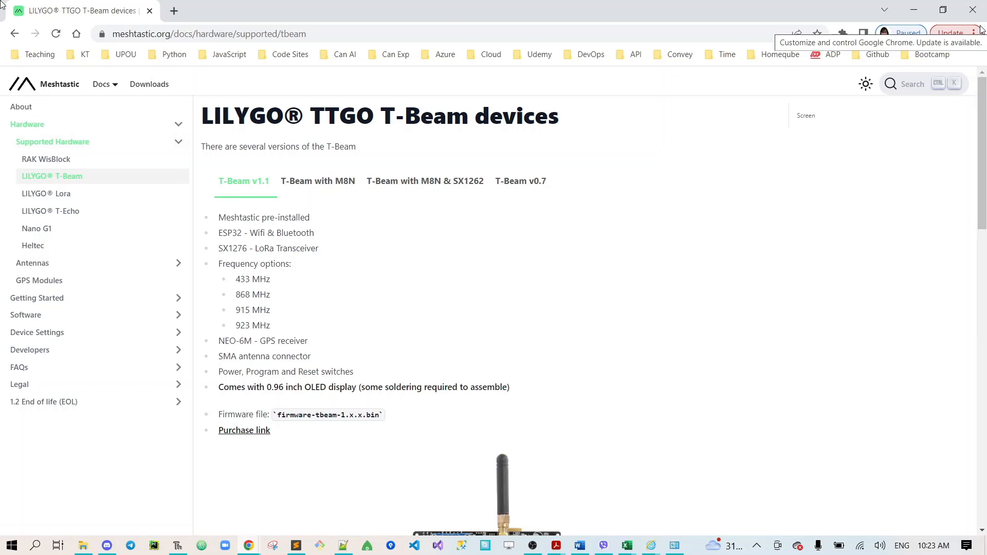
scroll("down", 3)
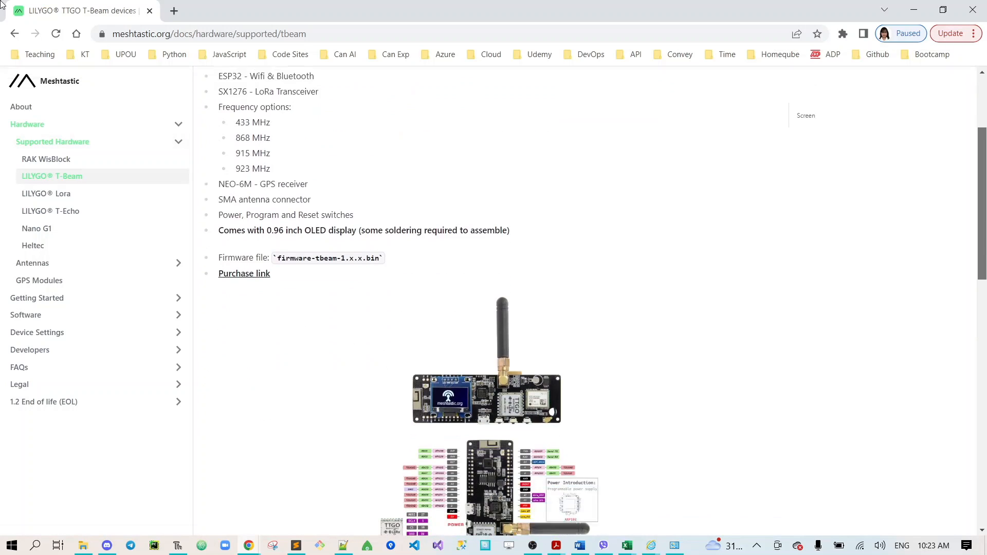
scroll("down", 3)
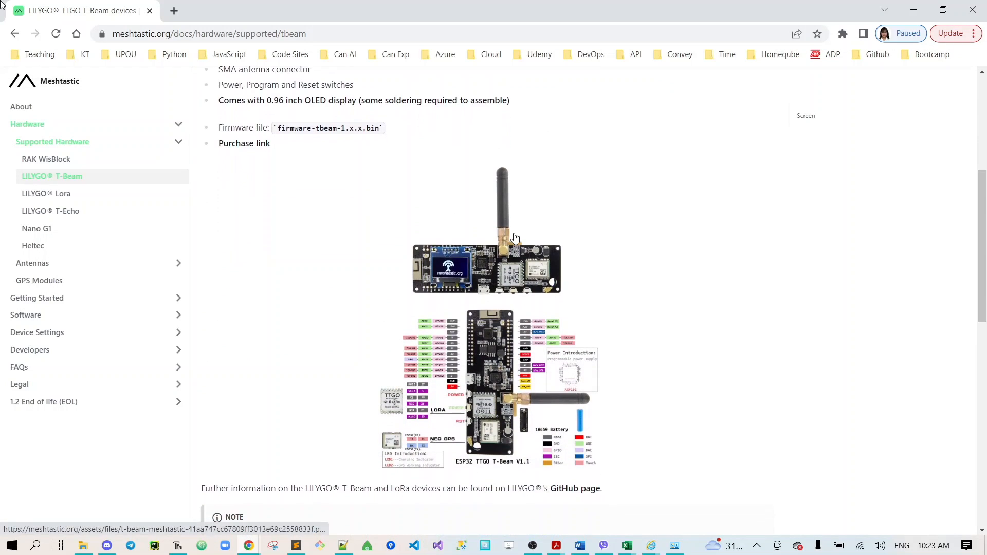
mouse_move(431, 278)
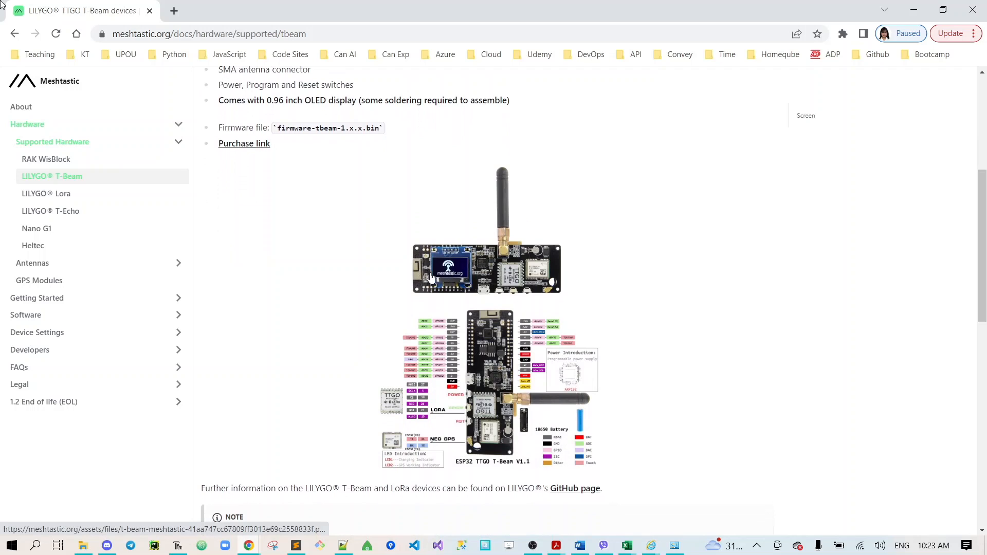
mouse_move(531, 396)
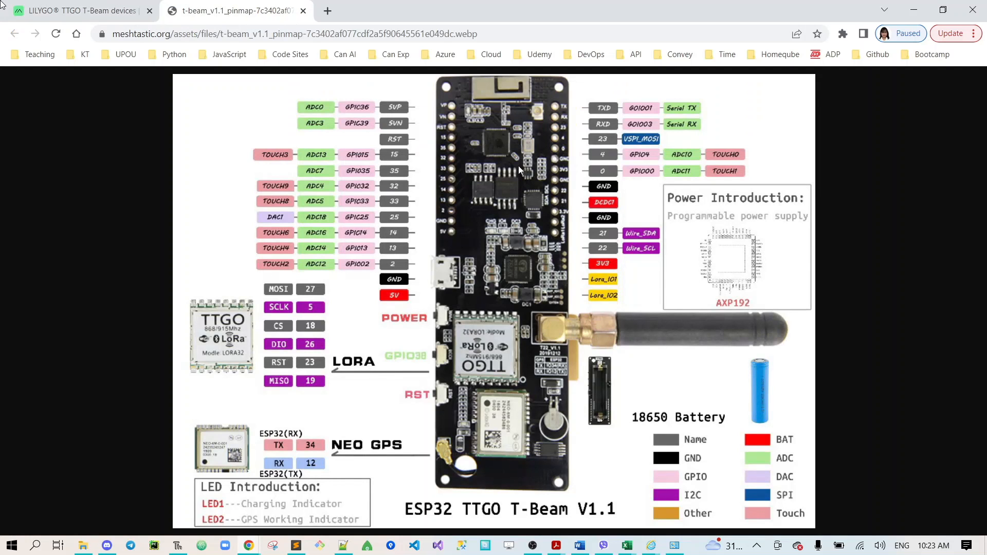
mouse_move(578, 213)
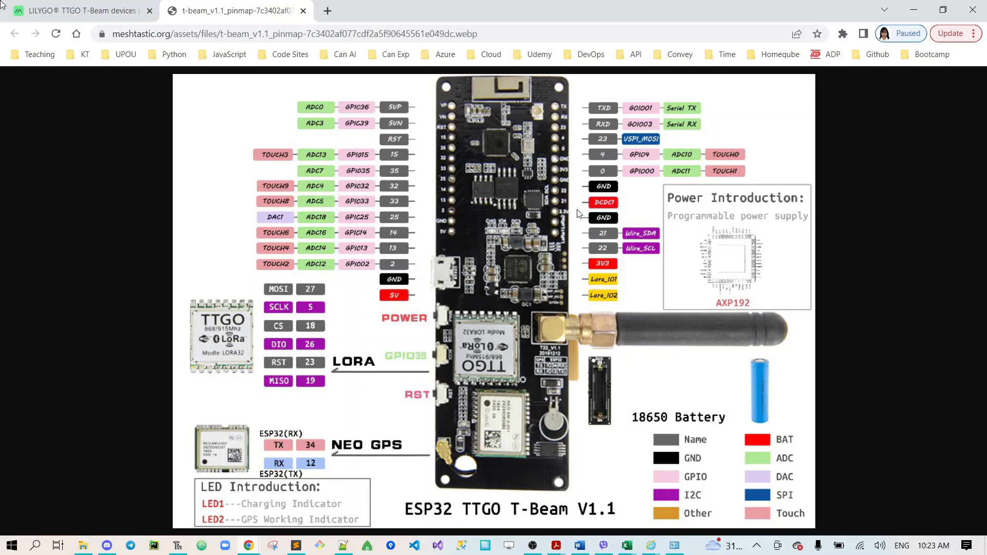
mouse_move(567, 177)
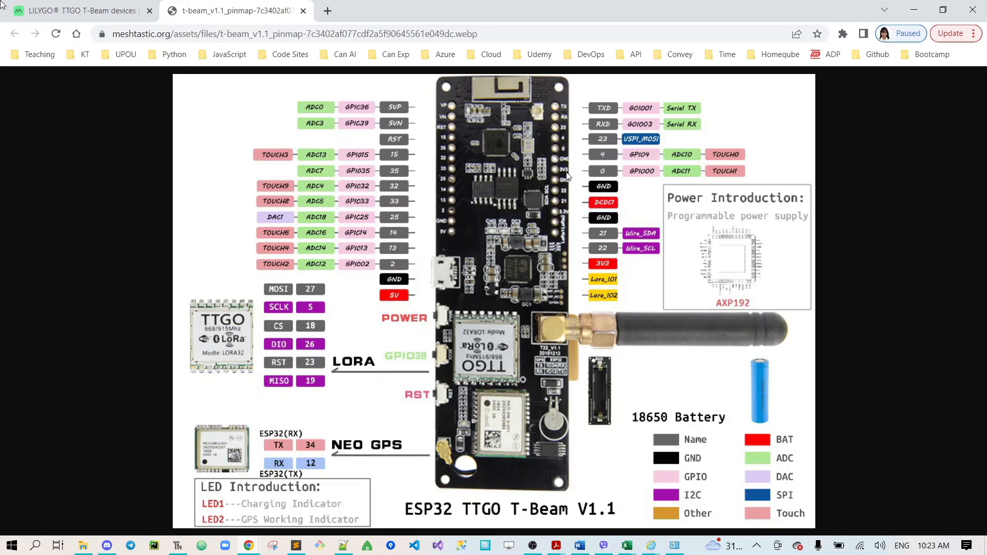
mouse_move(557, 187)
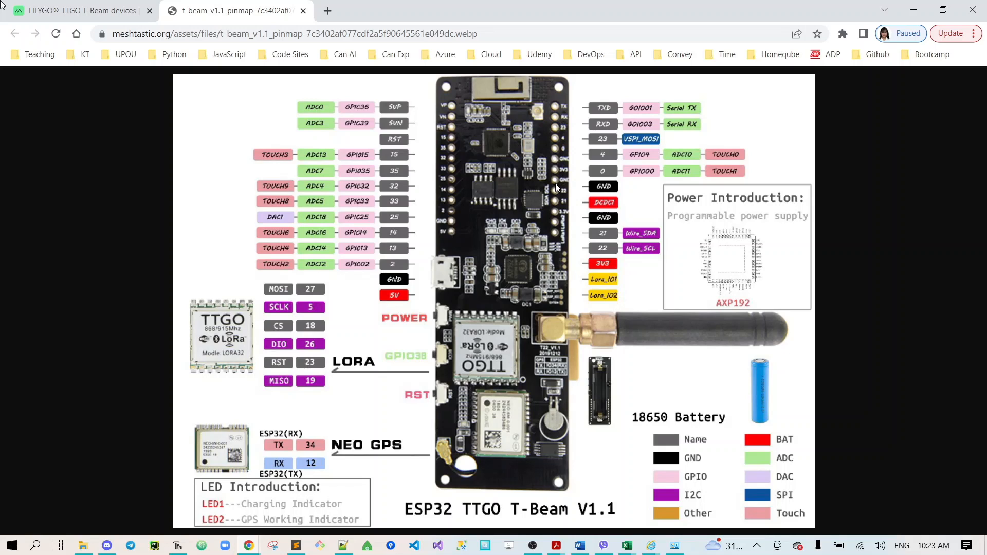
mouse_move(560, 191)
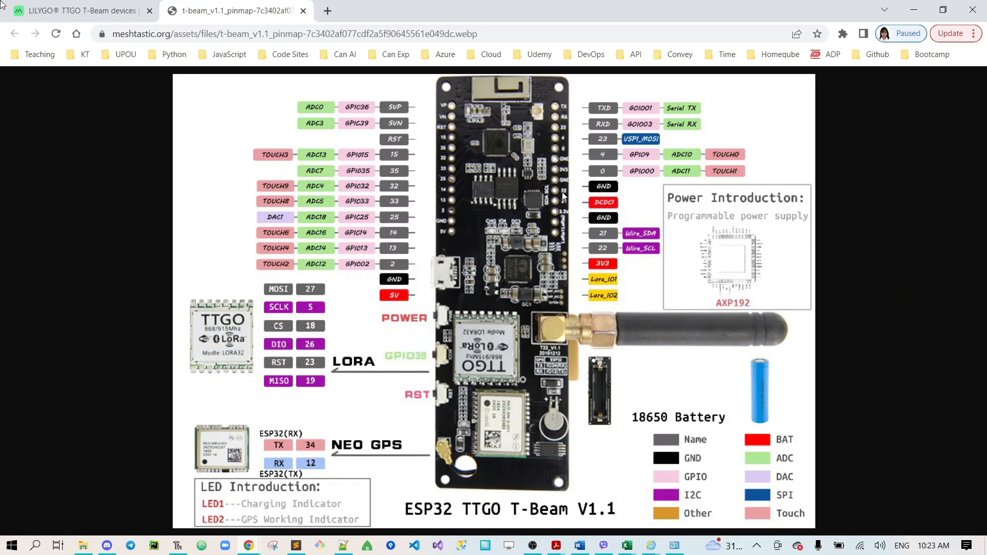
mouse_move(563, 208)
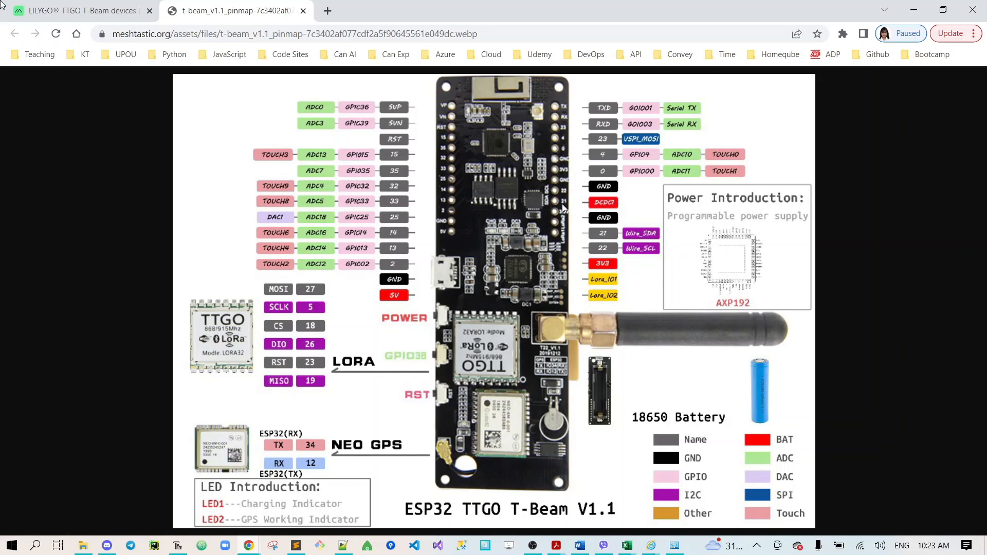
mouse_move(564, 167)
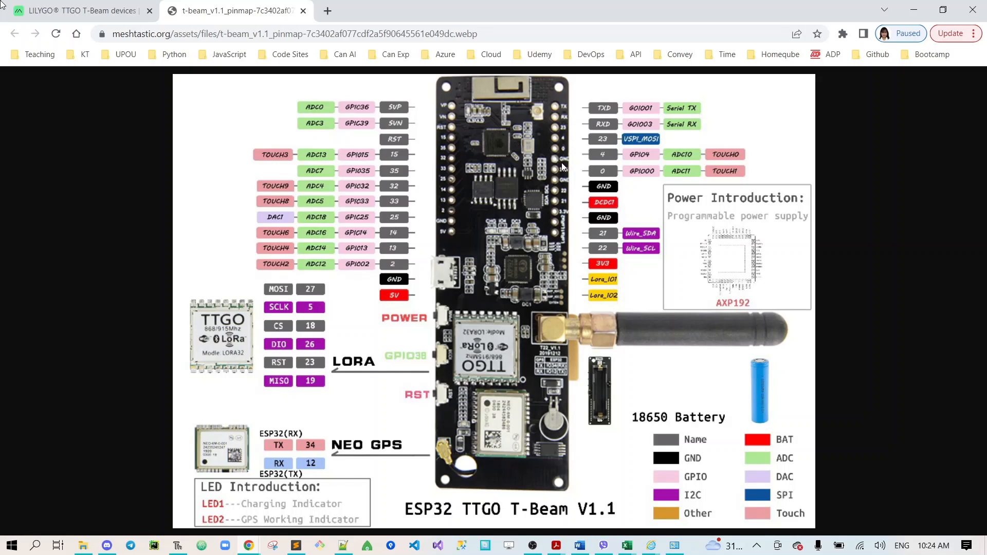
mouse_move(562, 166)
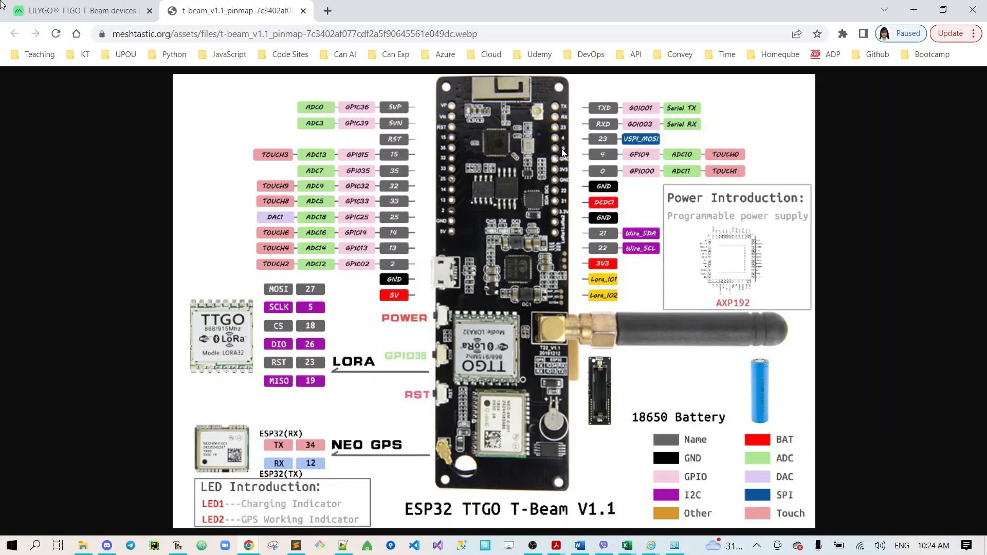
mouse_move(564, 155)
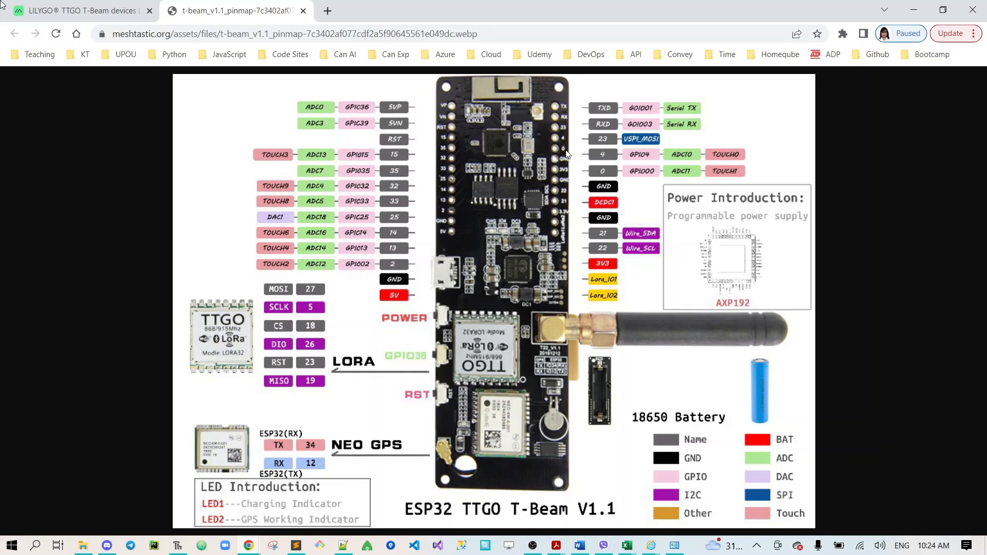
mouse_move(564, 161)
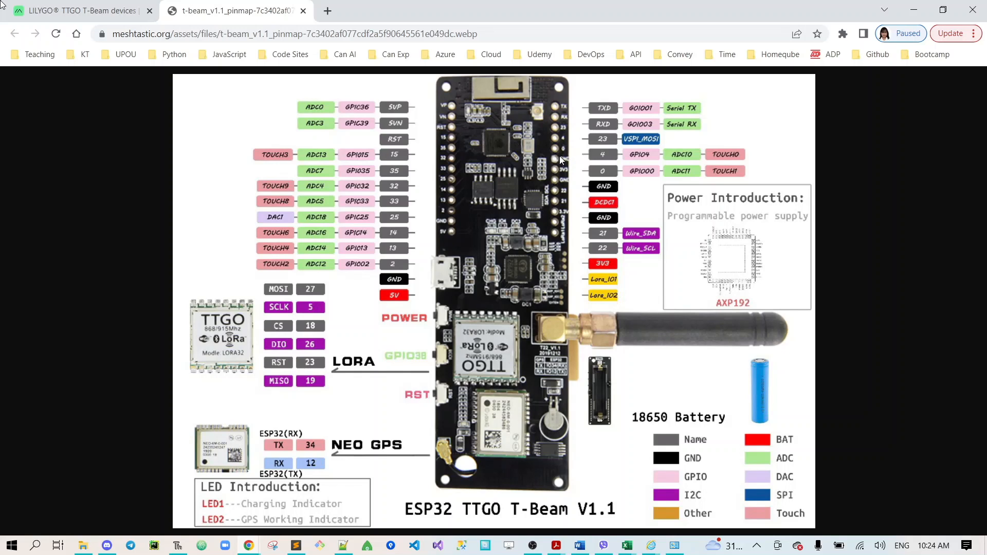
Return to the T-Beam tab, open Getting Started, and scroll to Flashing Firmware.
left_click(76, 11)
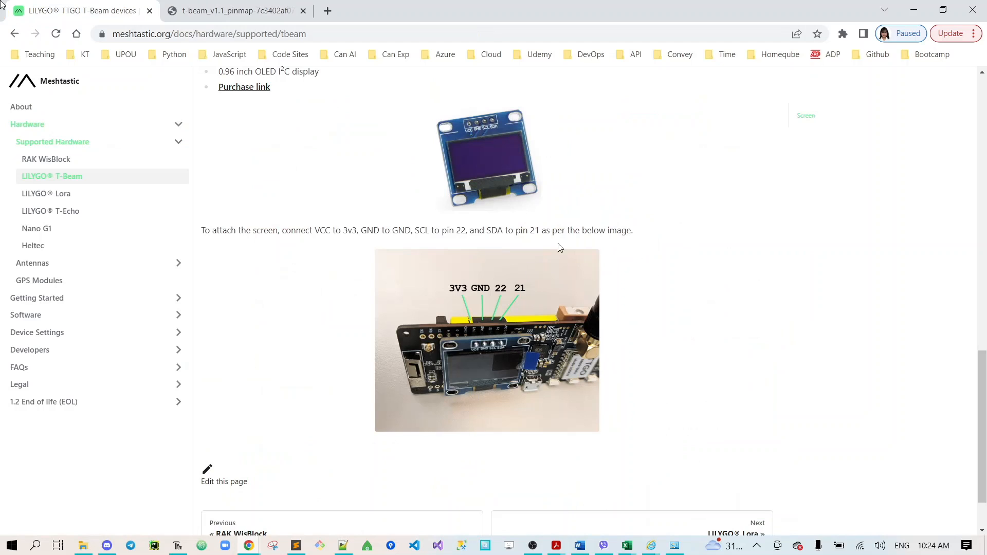
mouse_move(708, 287)
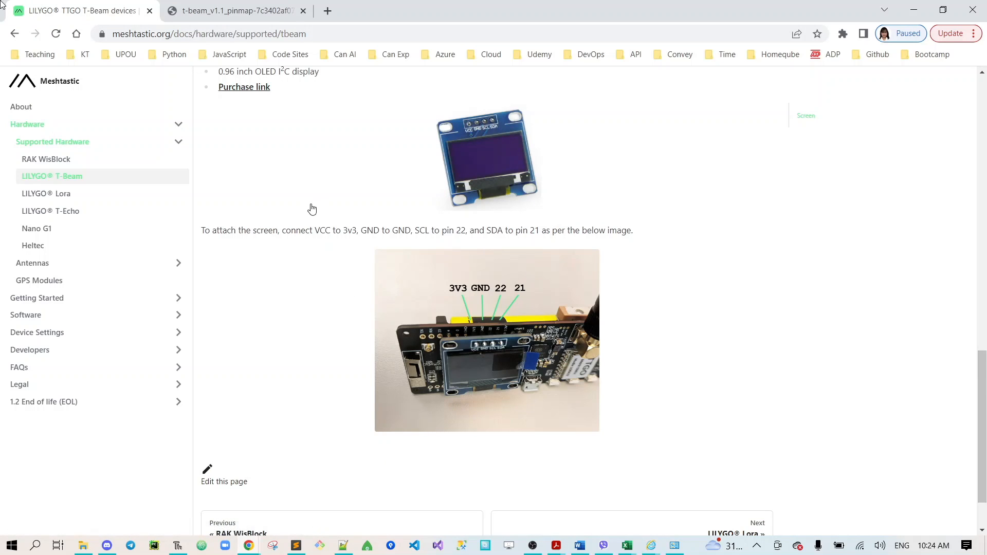
mouse_move(98, 301)
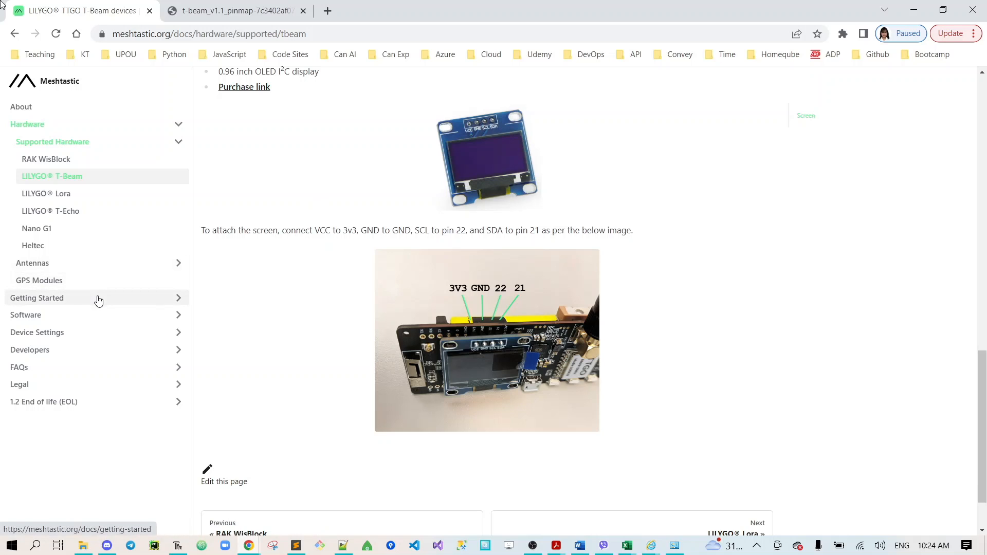
left_click(37, 298)
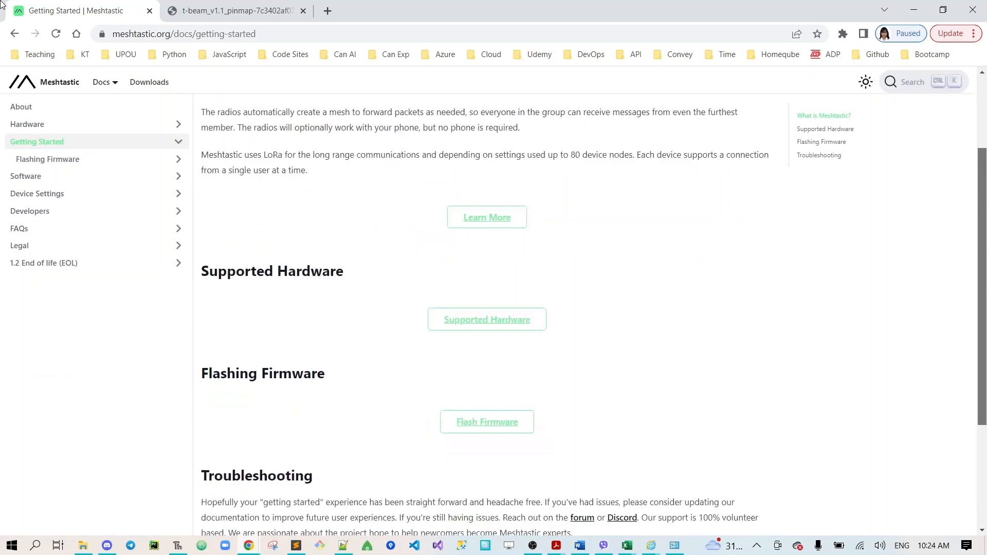
scroll("down", 3)
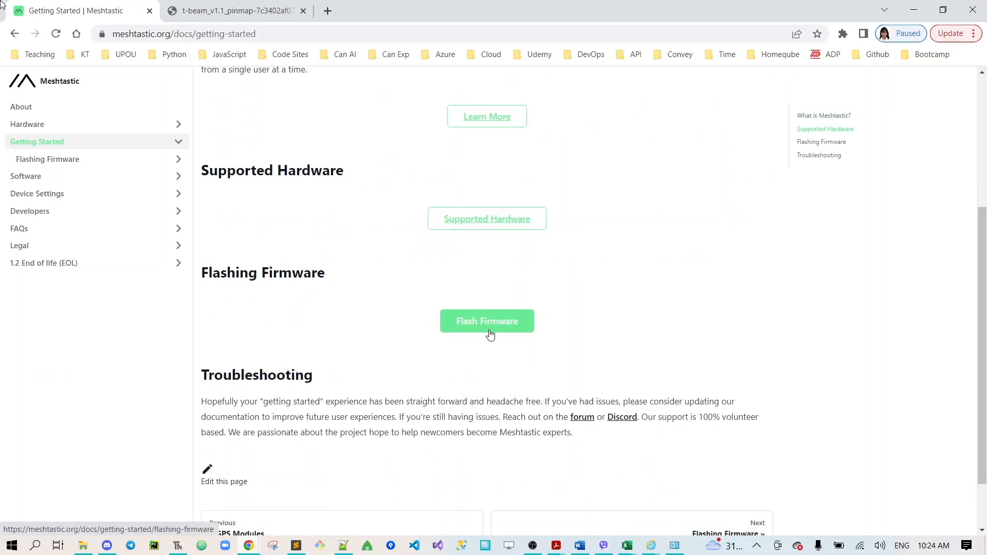
Open the Flashing Firmware guide from the Getting Started page's Flash Firmware button.
left_click(487, 321)
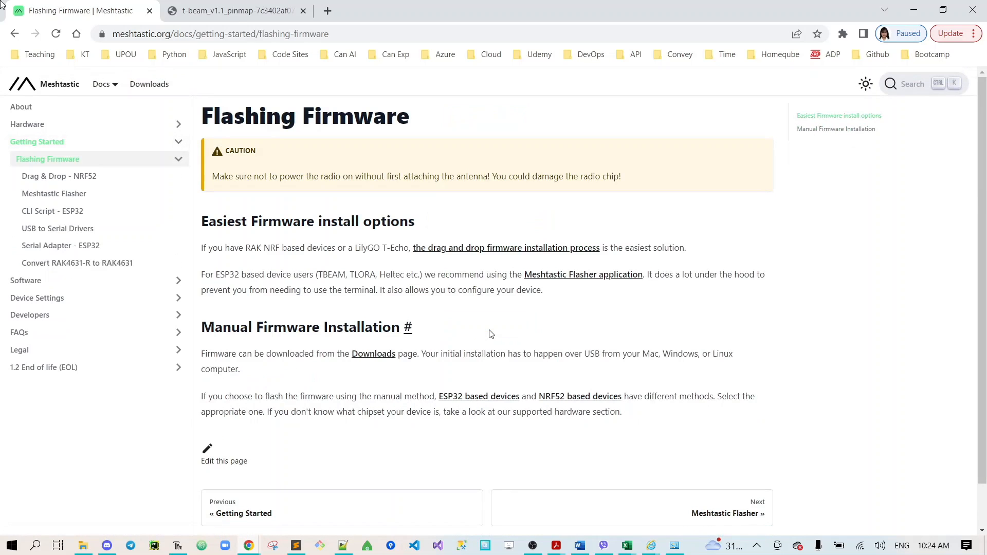
mouse_move(426, 168)
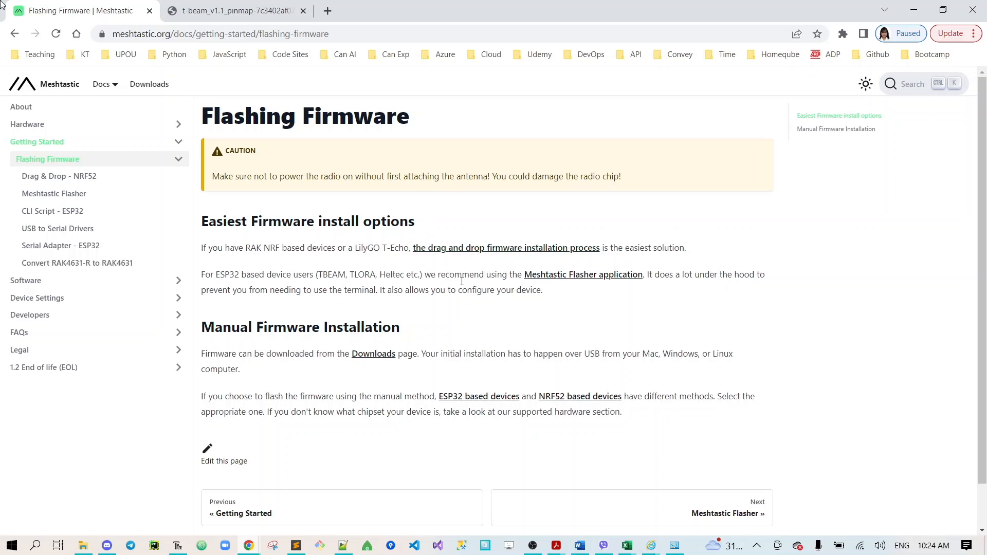
mouse_move(555, 290)
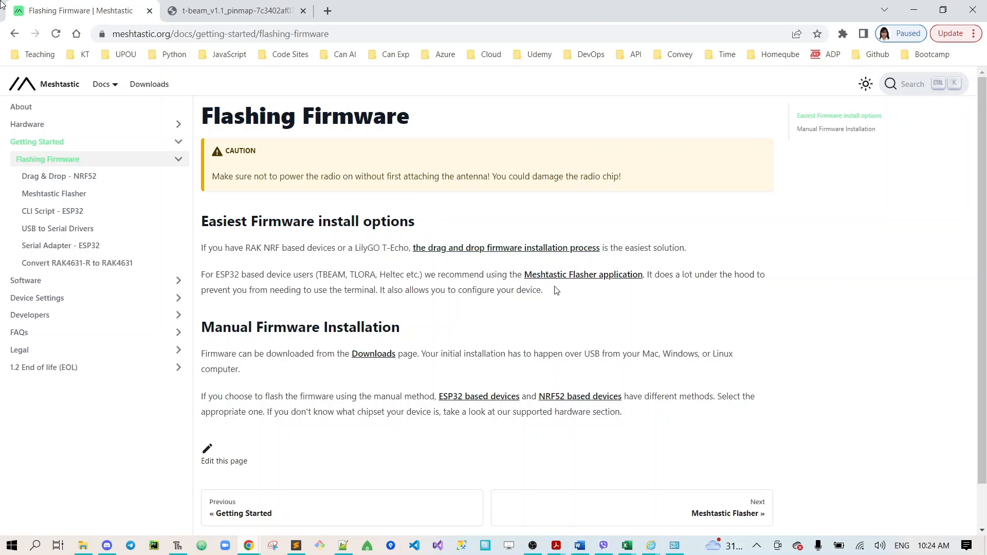
Show the Windows instructions for installing Meshtastic Flasher.
left_click(53, 193)
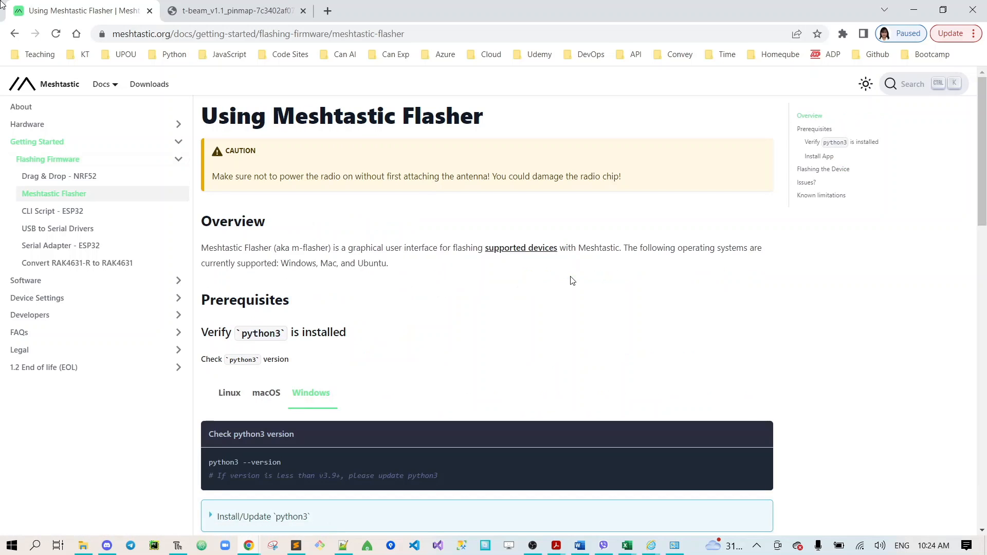
mouse_move(274, 290)
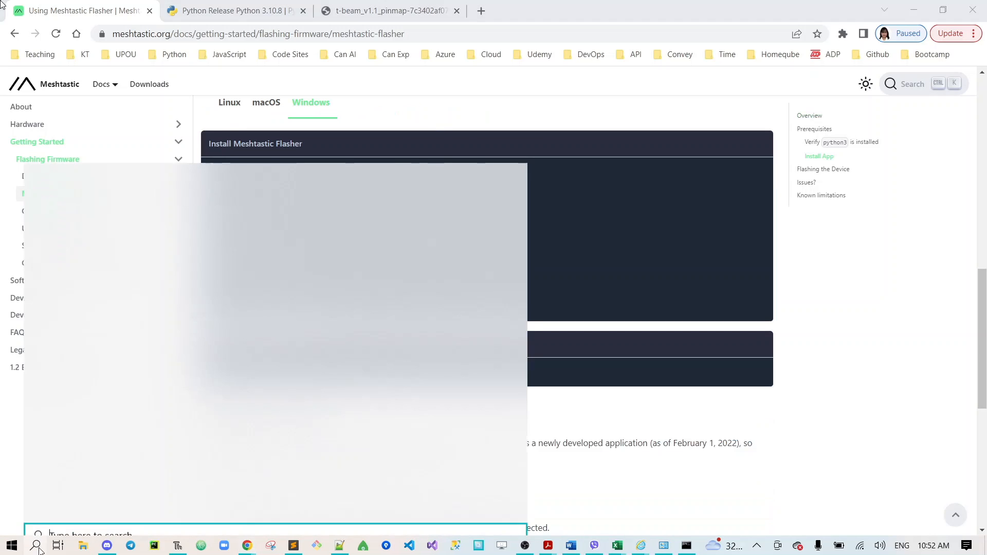
Launch Command Prompt as administrator and cd to C:\Users\Mary Ann De Guzman.
right_click(115, 277)
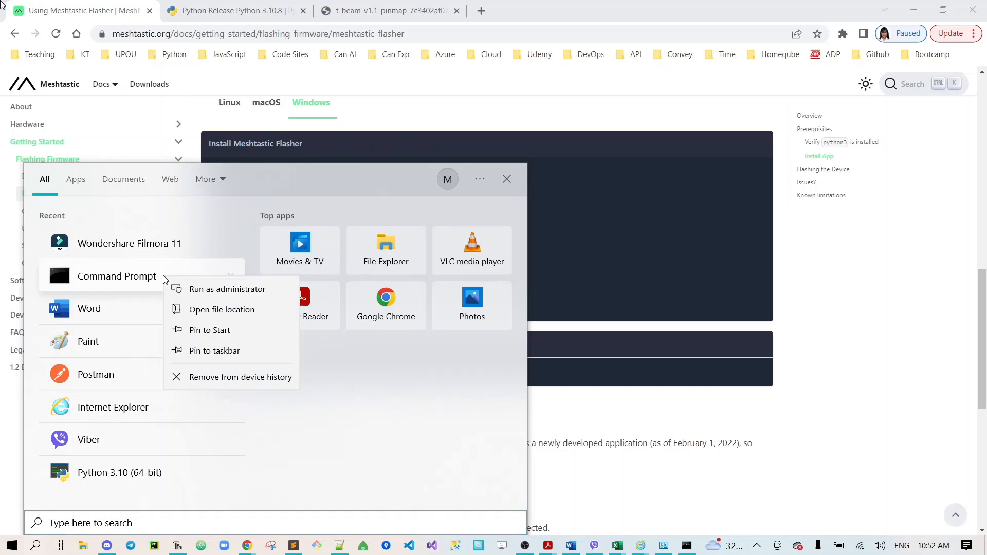
left_click(415, 356)
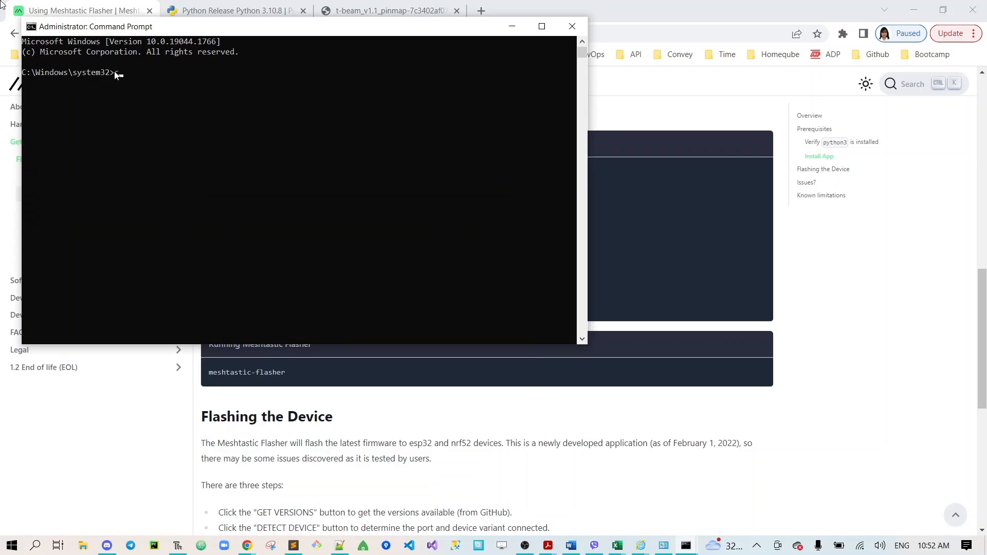
type("cd C:\\Users\\Mary Ann De Guzman")
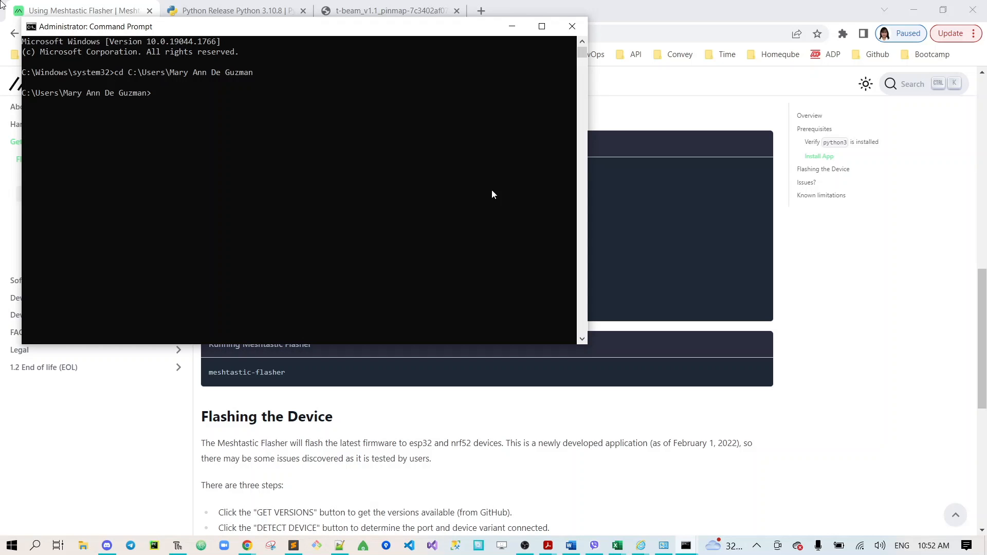
mouse_move(315, 109)
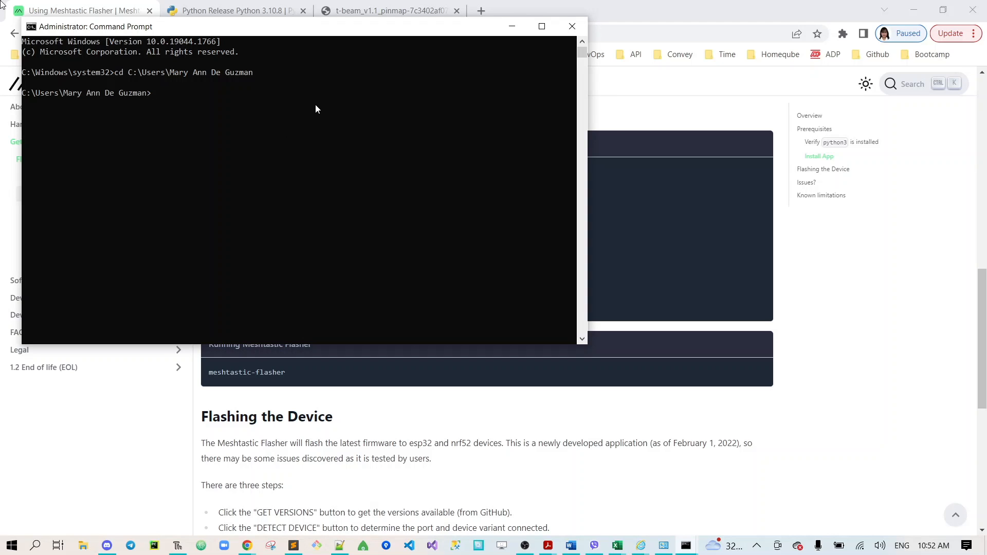
List the user folder with dir, change into pyenv, and begin the python command.
left_click(571, 26)
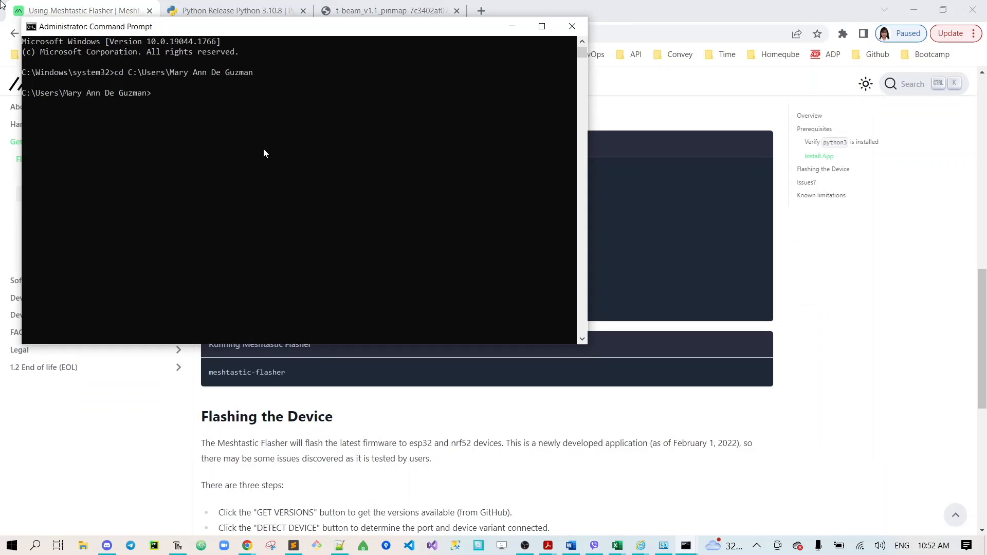
type("dir")
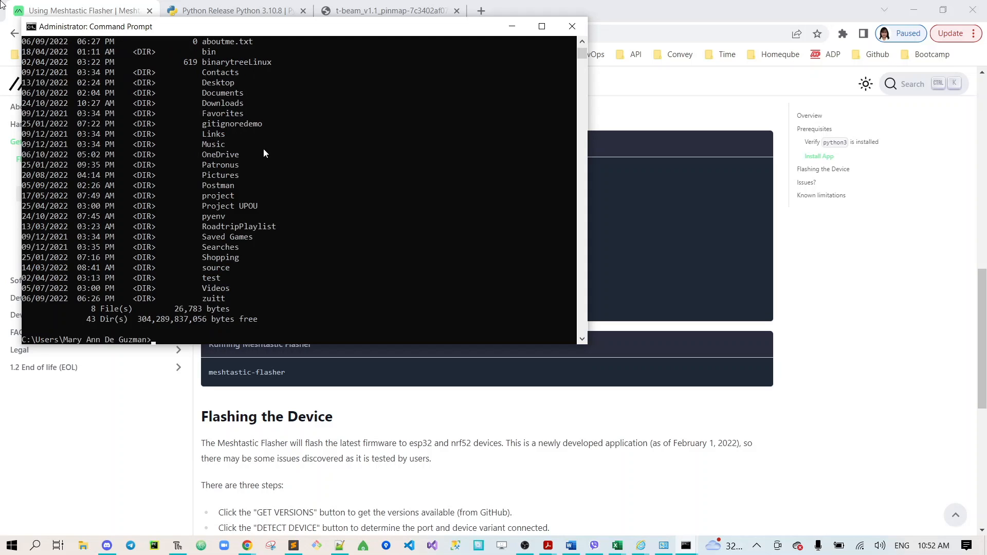
mouse_move(222, 221)
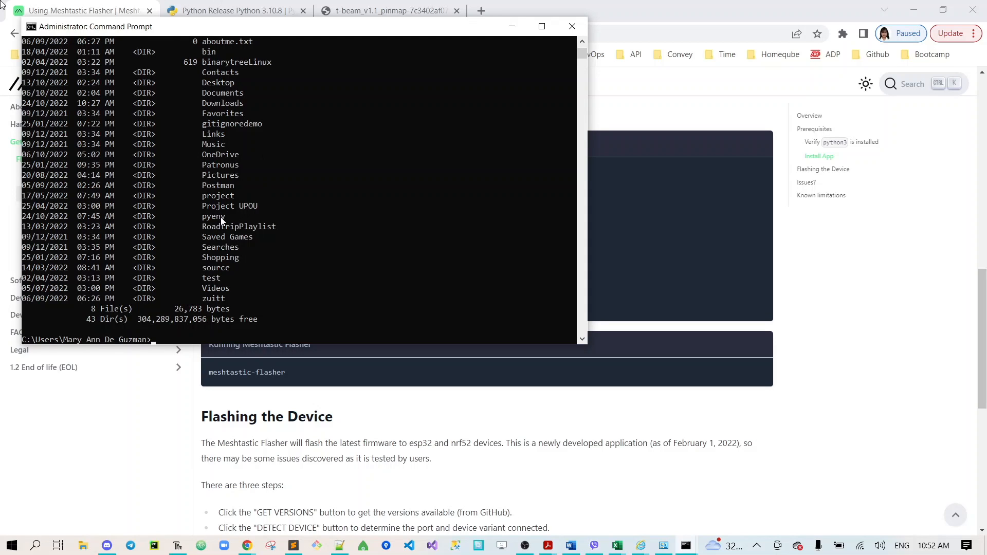
type("c")
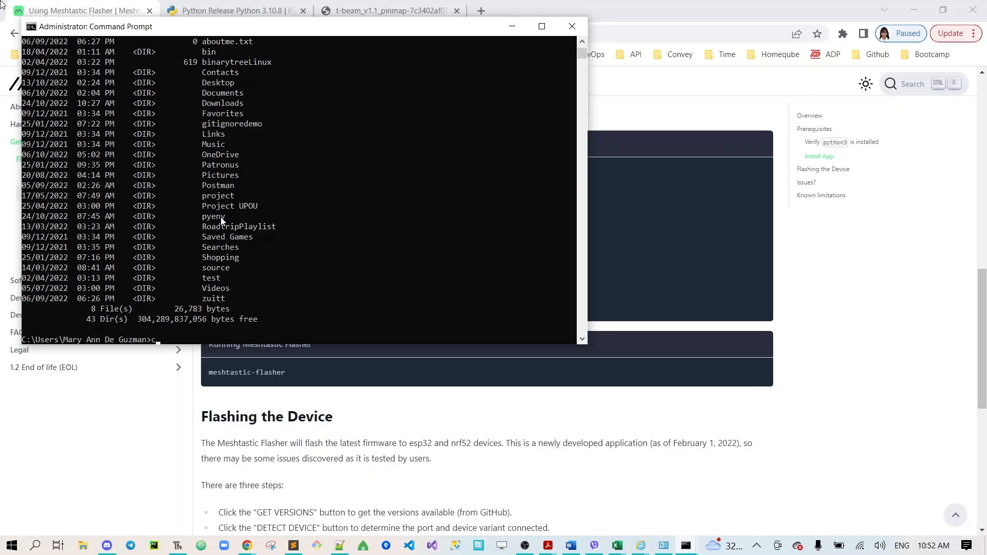
type("cd pyenv")
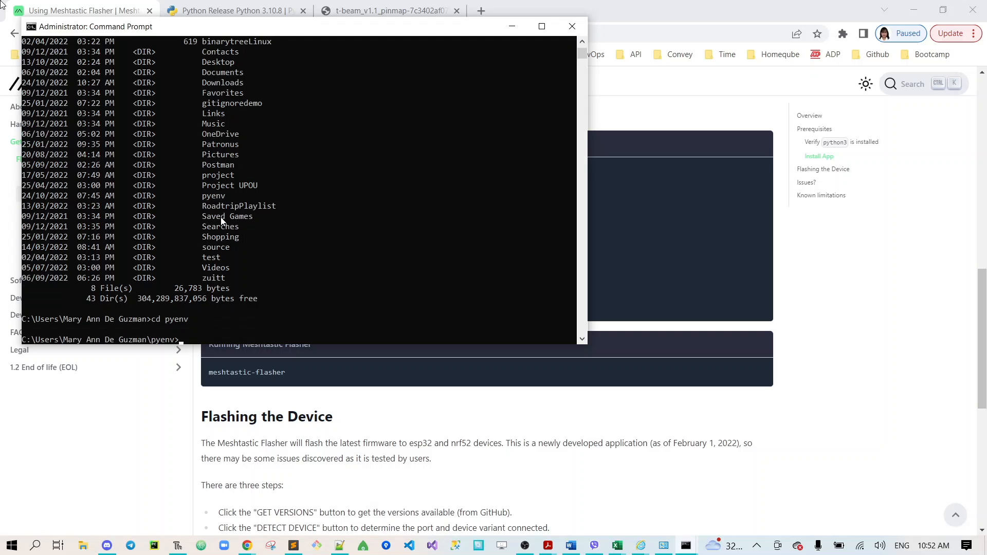
left_click_drag(95, 27, 452, 84)
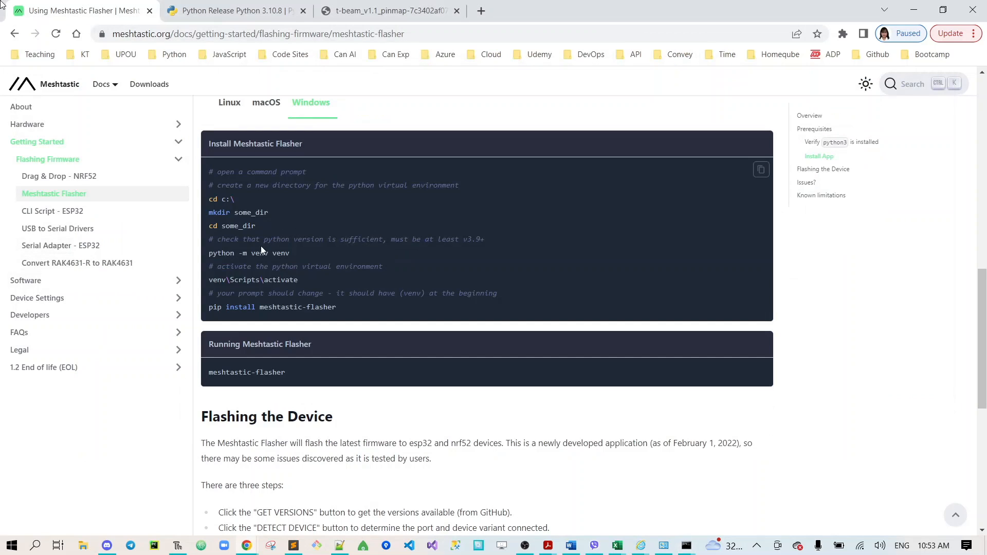
mouse_move(419, 250)
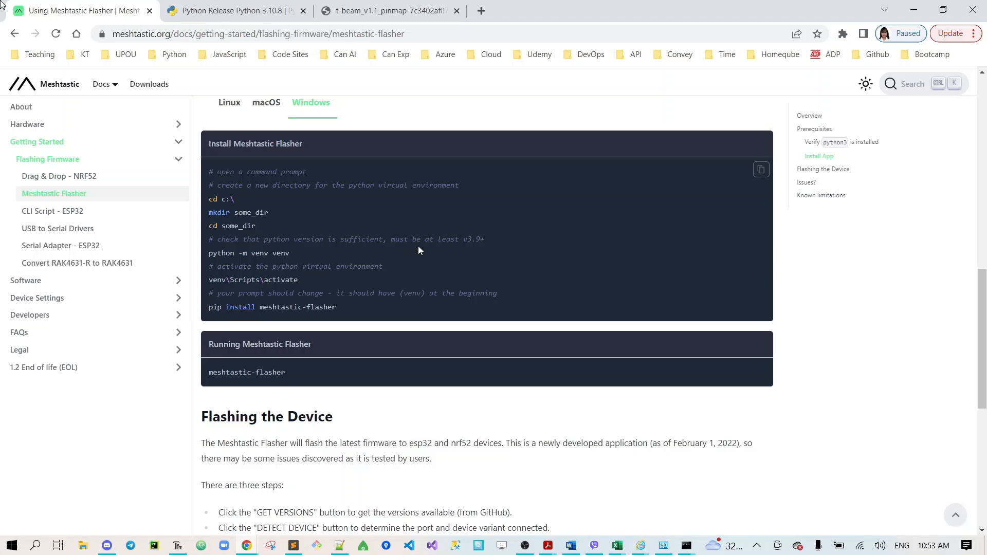
mouse_move(485, 253)
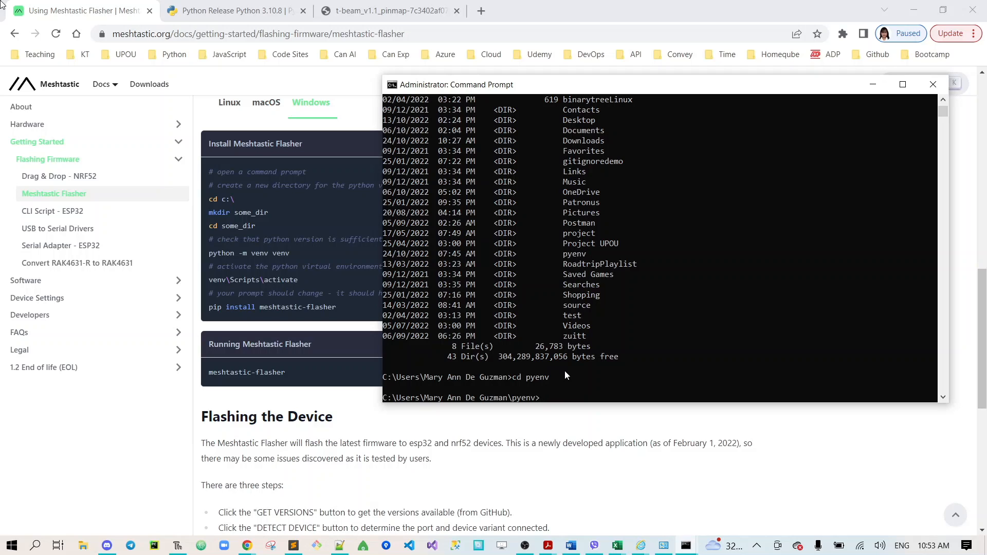
type("python")
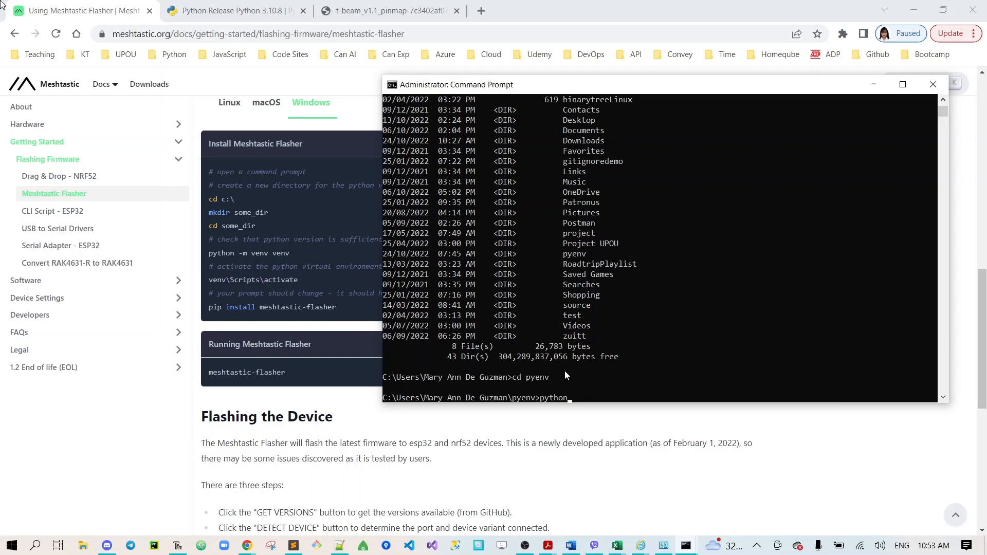
Confirm Python 3.10.8, exit the interpreter, and run python -m venv venv.
key("enter")
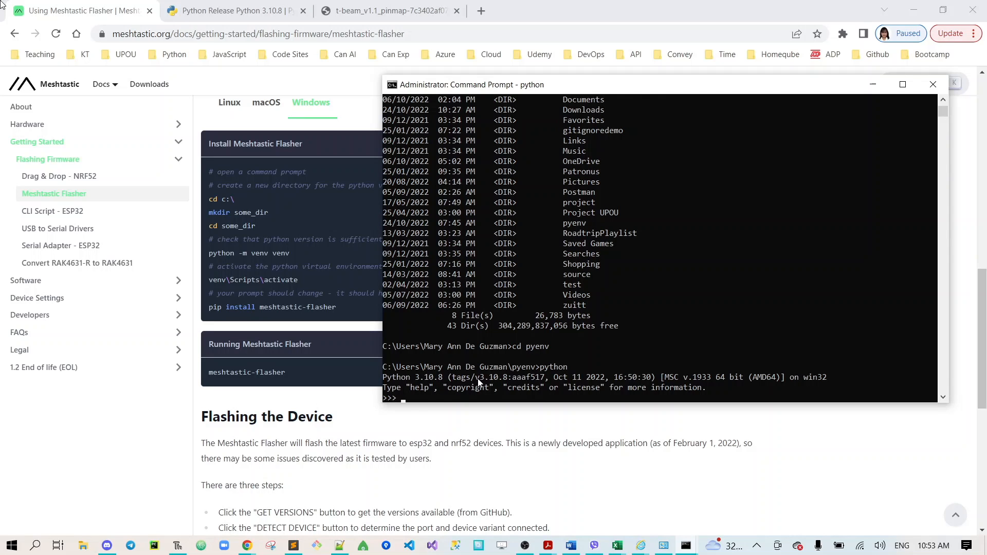
key("ctrl+z")
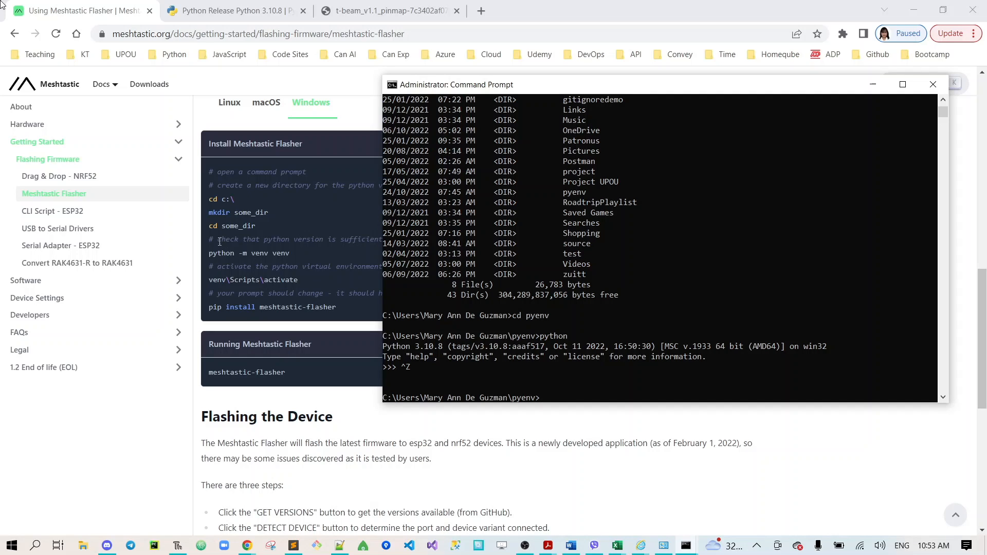
type("python -m v")
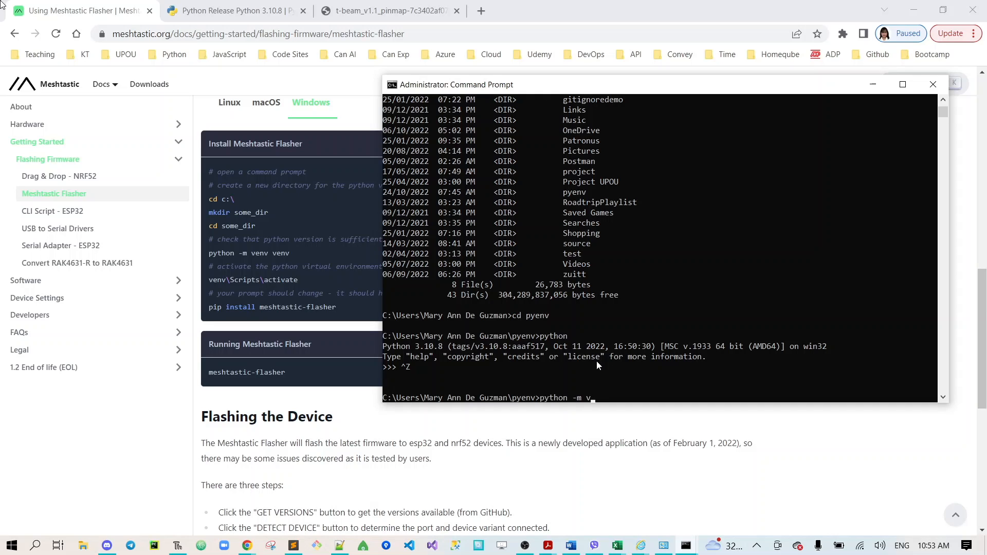
type("env ven")
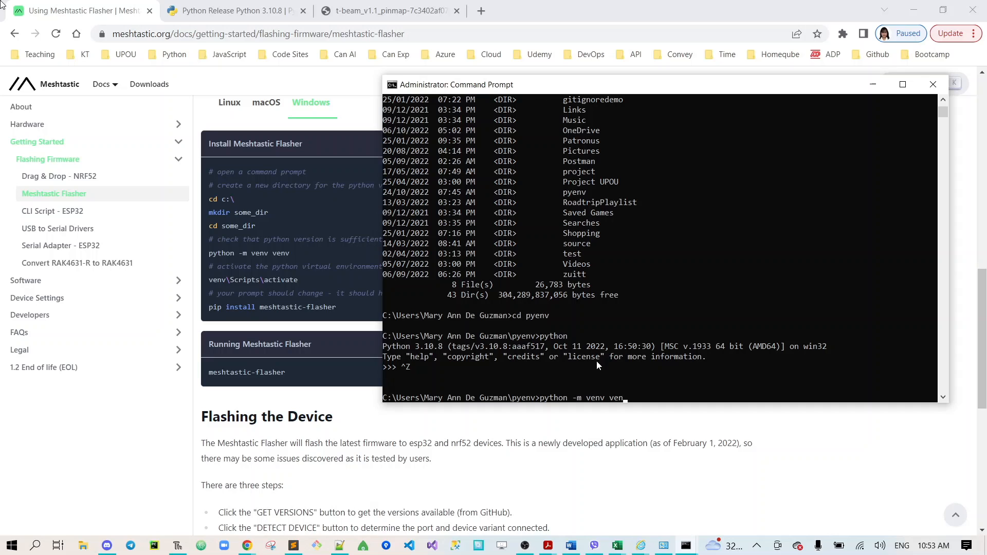
type("v")
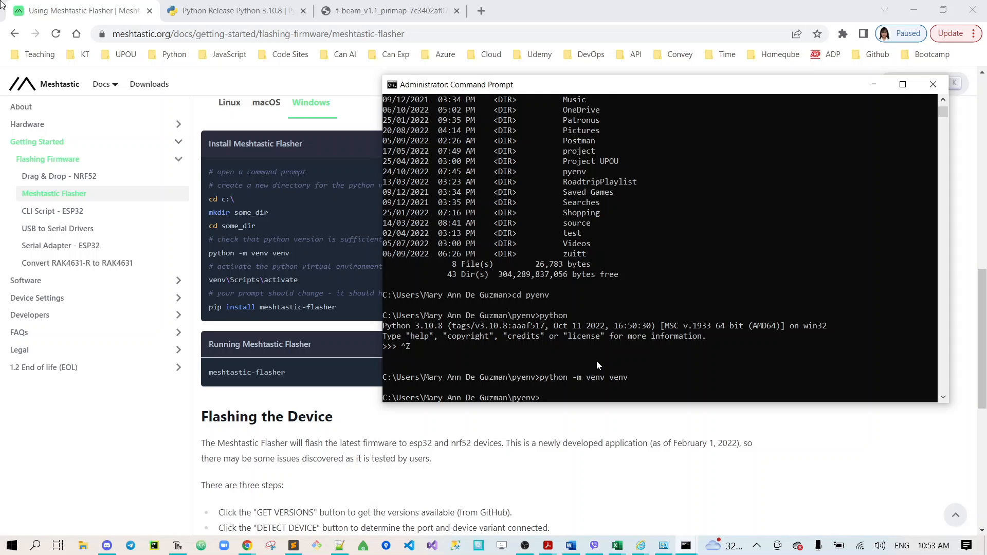
type(".\\")
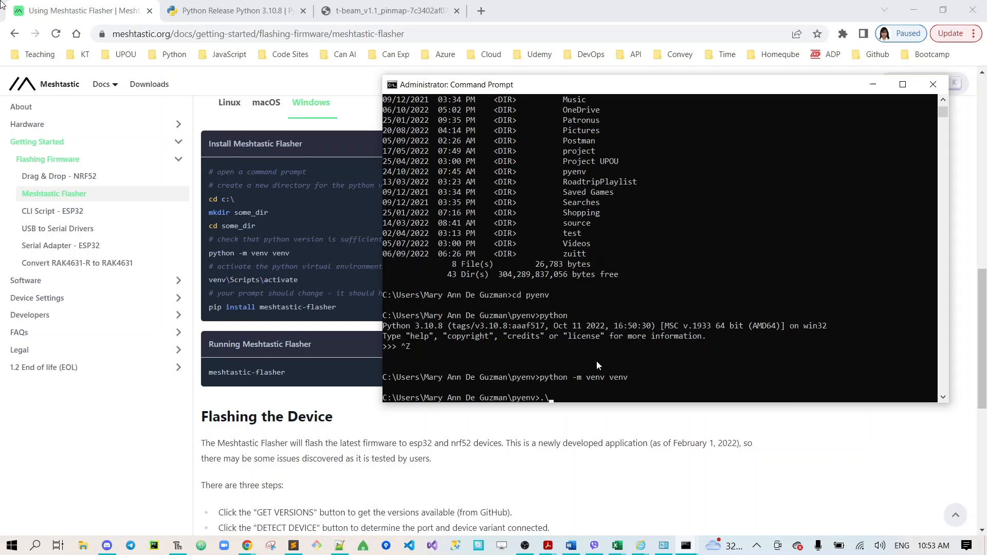
Enter the .\venv\Scripts\activate command to switch the prompt to (venv).
type("venv\\Scripts\\act")
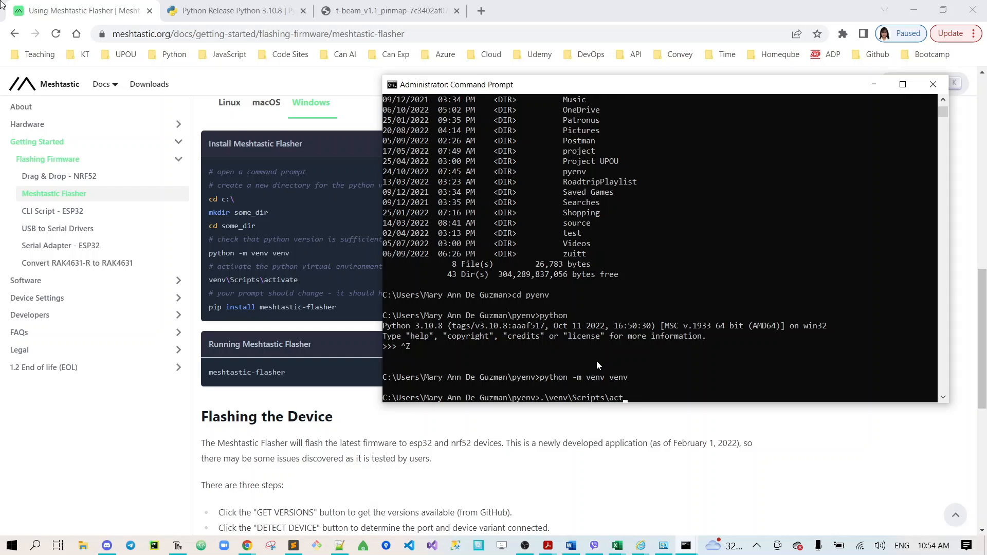
type("ivate")
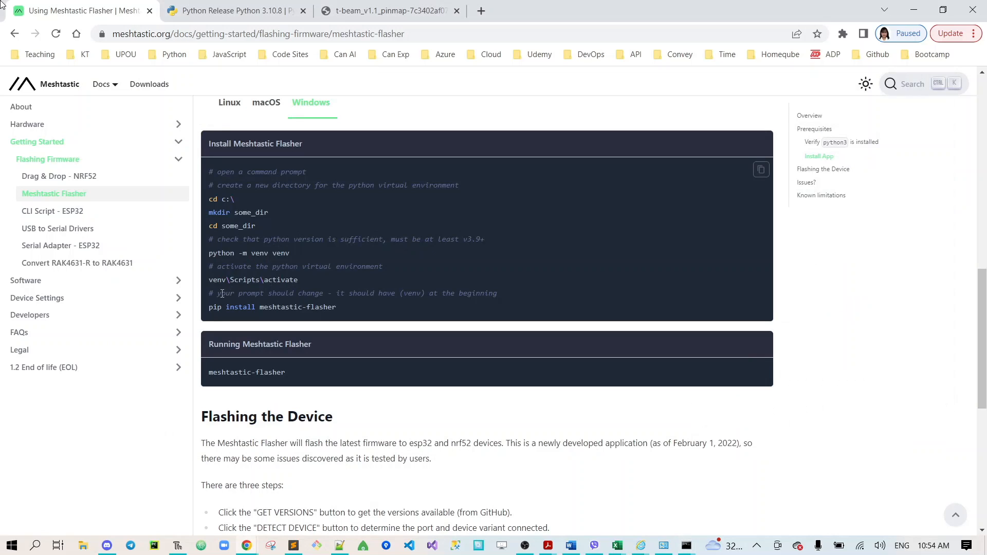
mouse_move(364, 308)
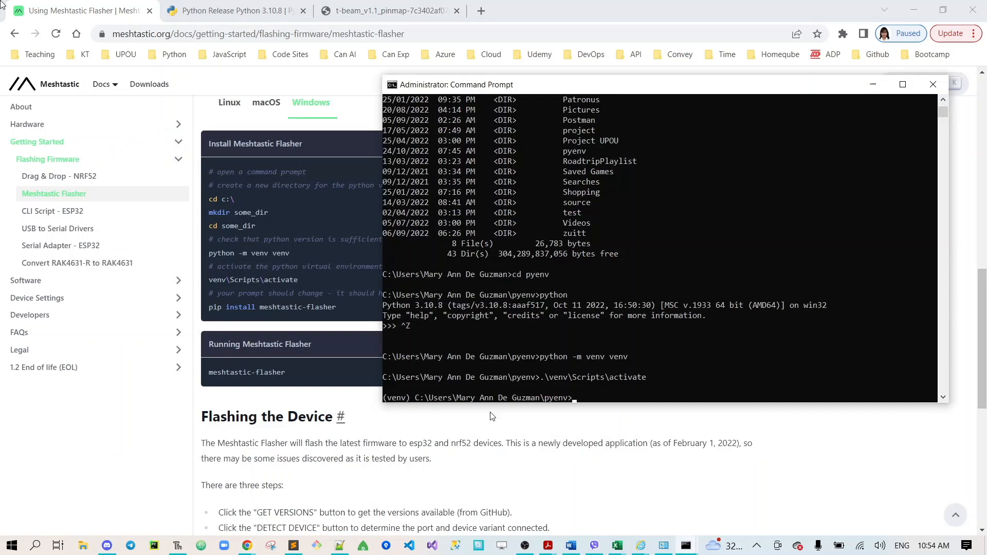
mouse_move(393, 403)
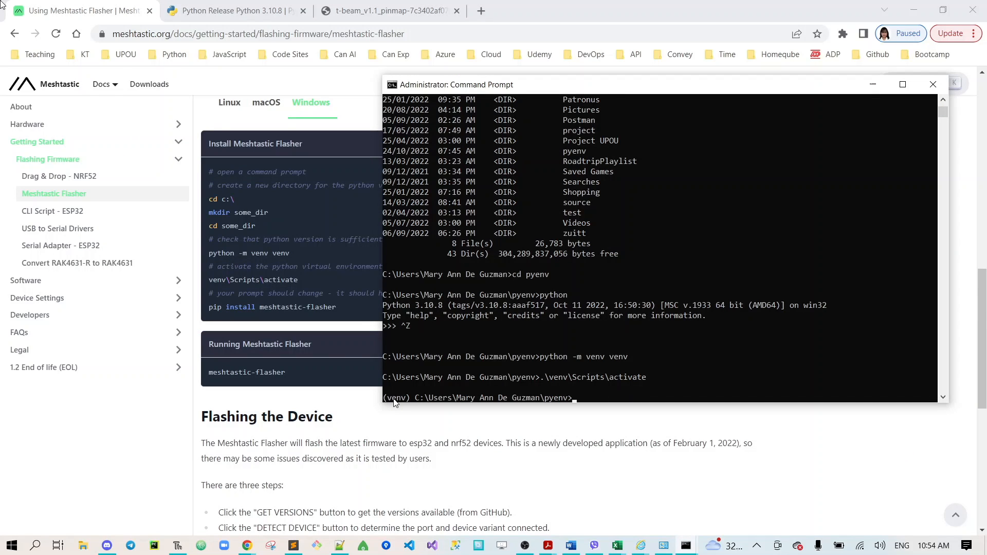
mouse_move(603, 403)
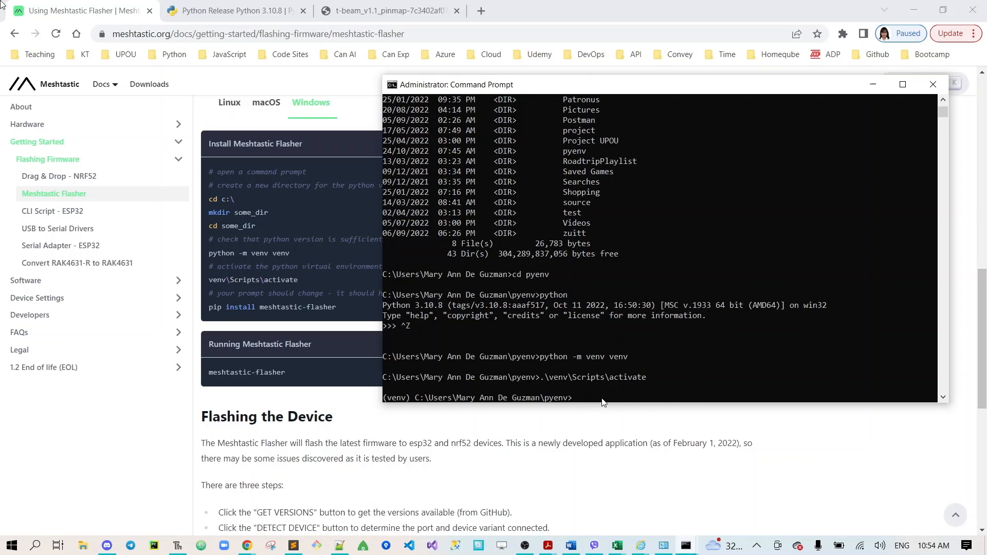
Run pip install meshtastic-flasher inside the venv until requirements are satisfied.
type("pip")
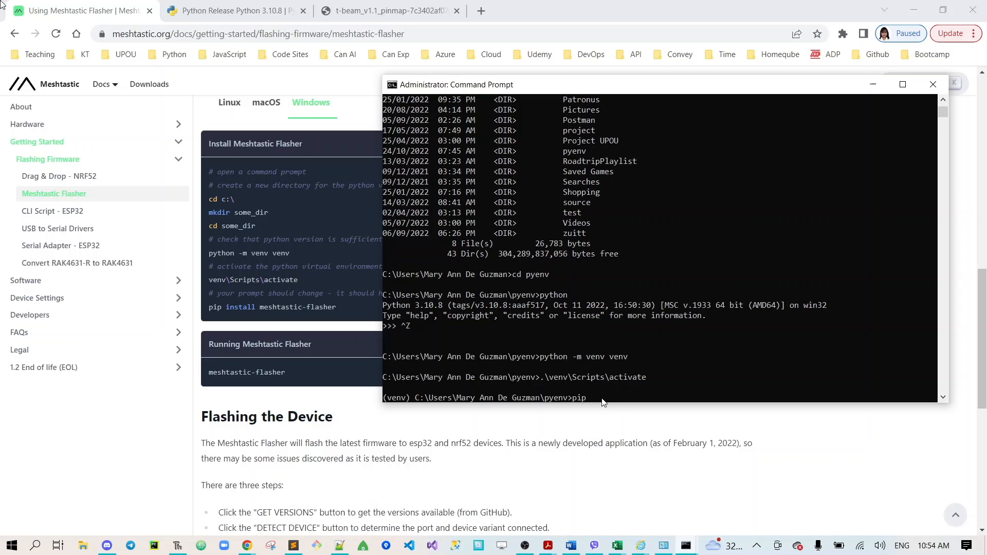
type("install")
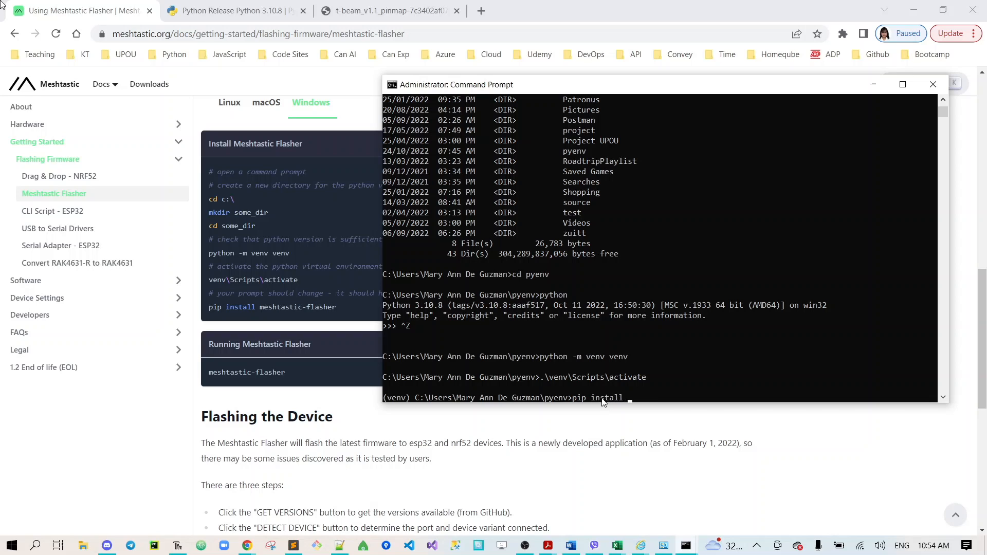
type("meshta")
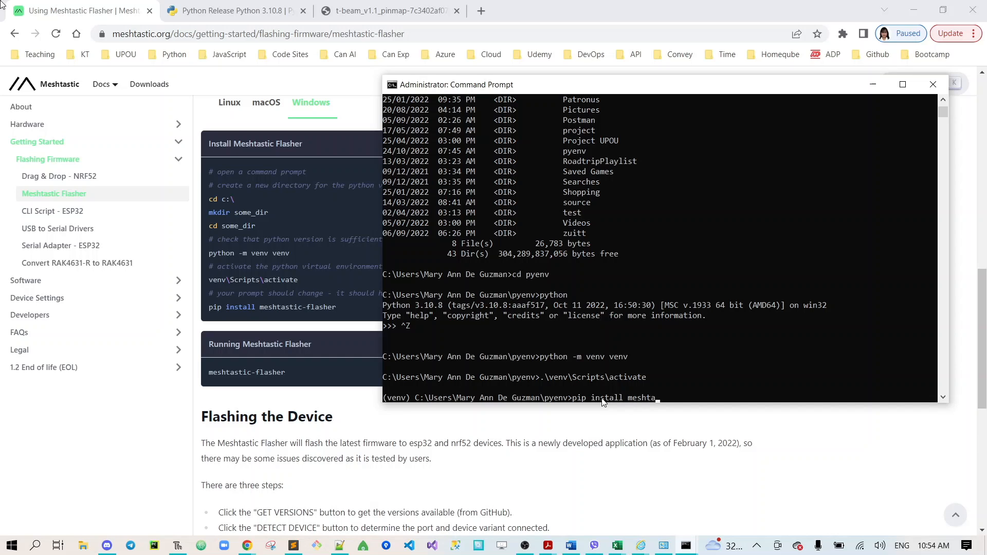
type("stic")
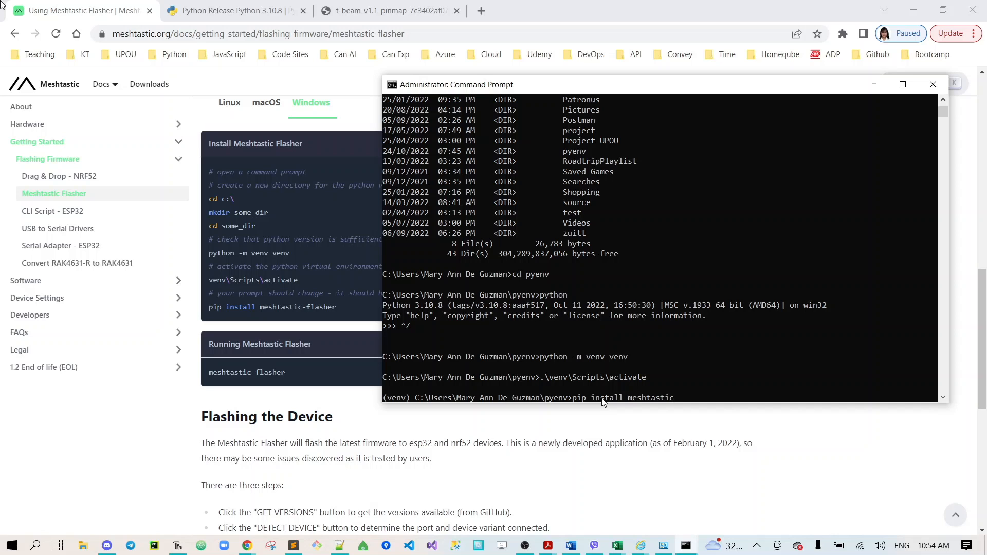
type("-flasher")
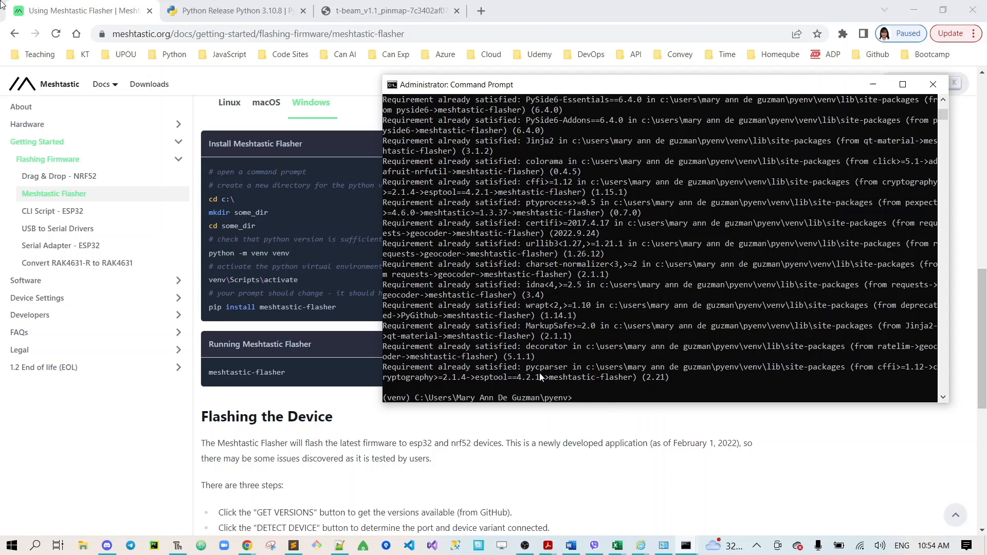
mouse_move(592, 398)
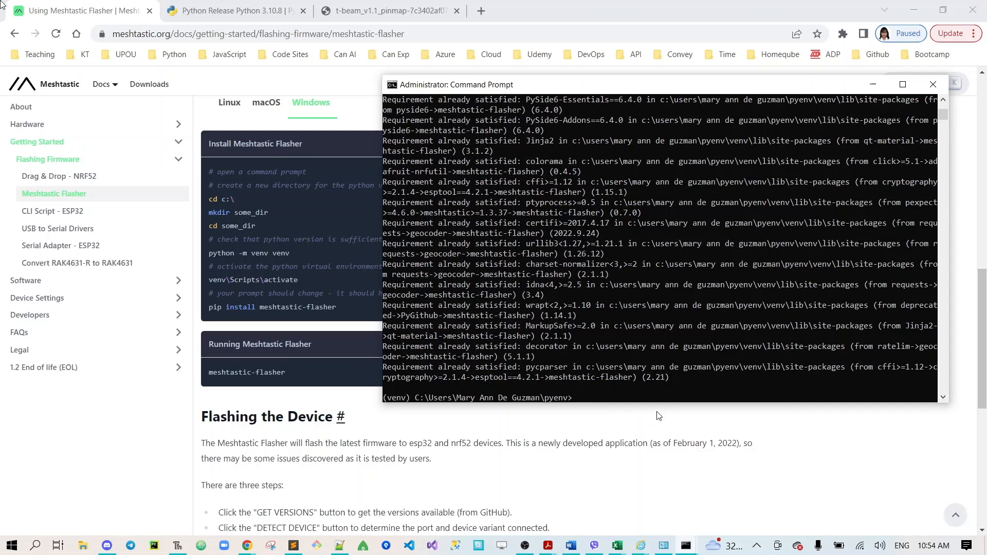
type("meshtast")
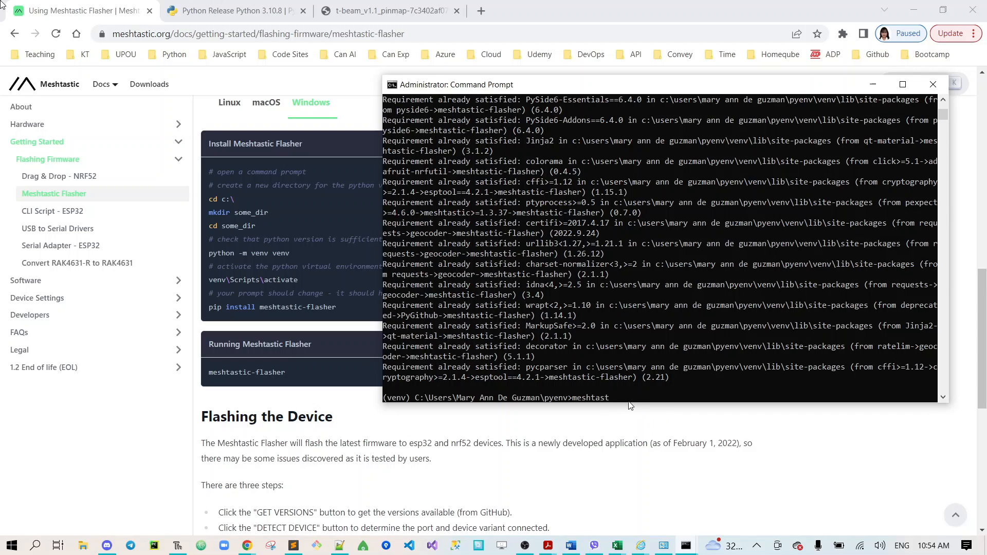
Run meshtastic-flasher to open the Flasher window with firmware 1.3.47.05147c0 selected.
type("ic-flas")
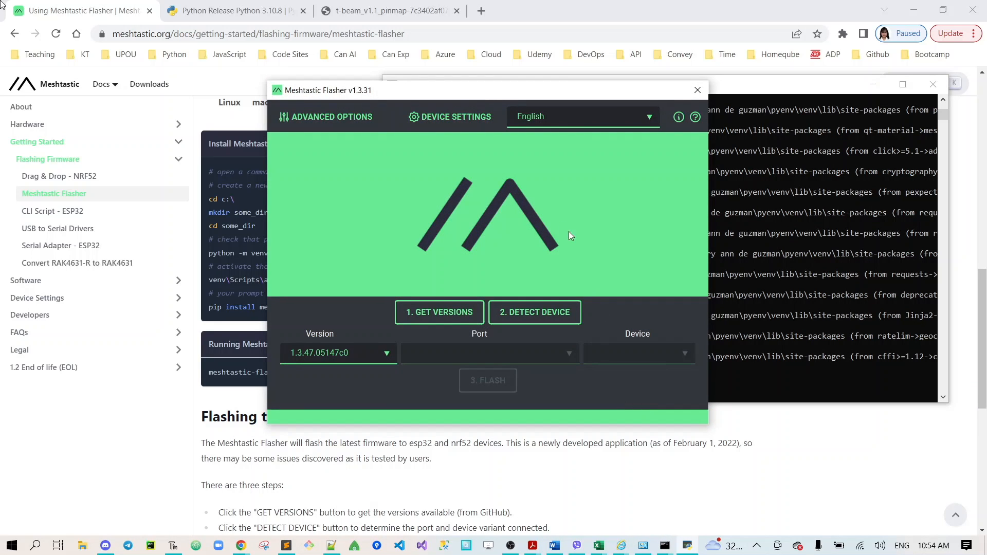
mouse_move(456, 117)
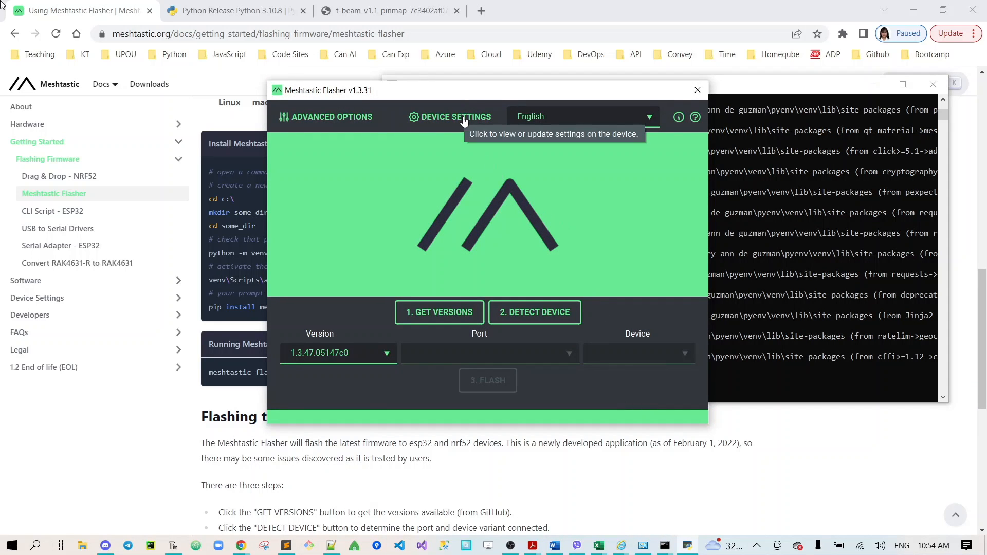
mouse_move(356, 361)
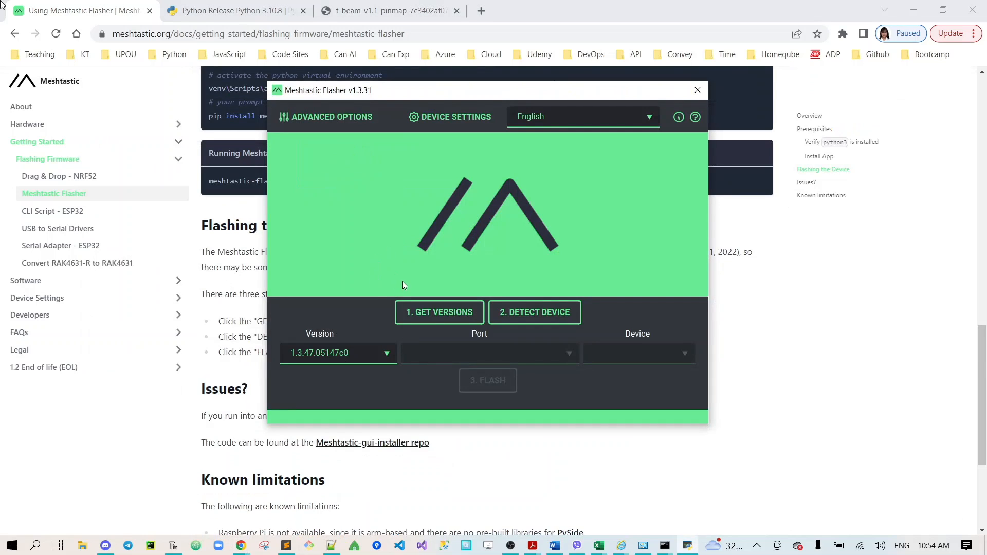
mouse_move(413, 324)
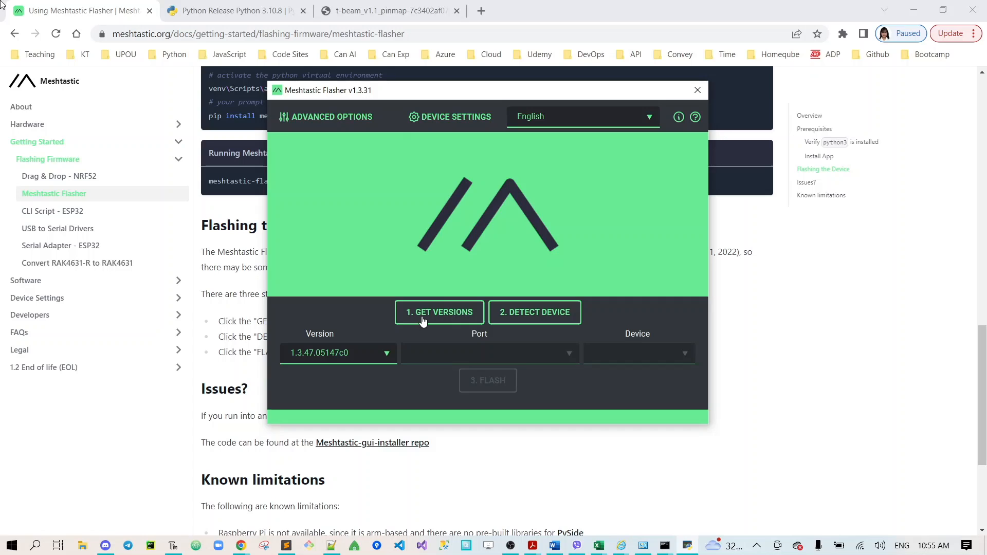
mouse_move(440, 312)
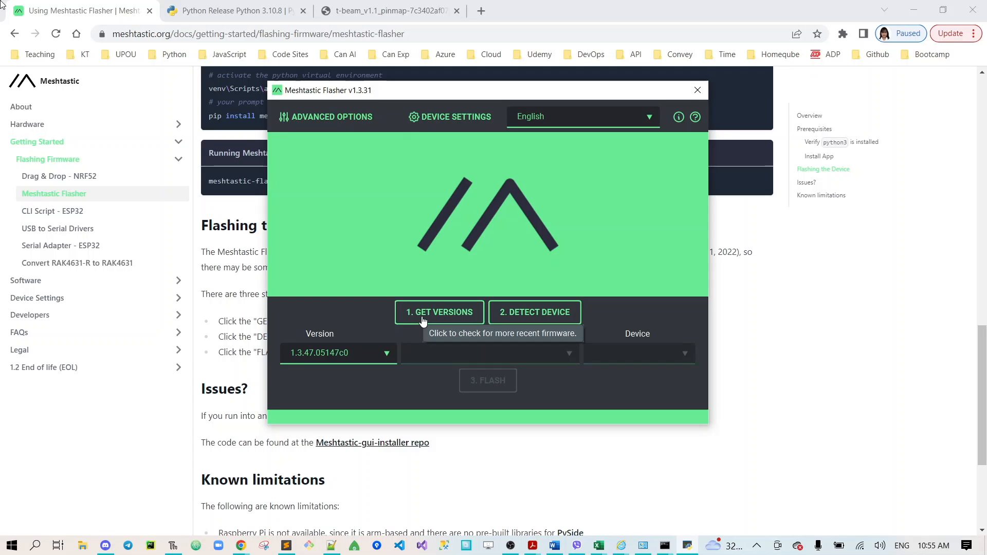
mouse_move(381, 362)
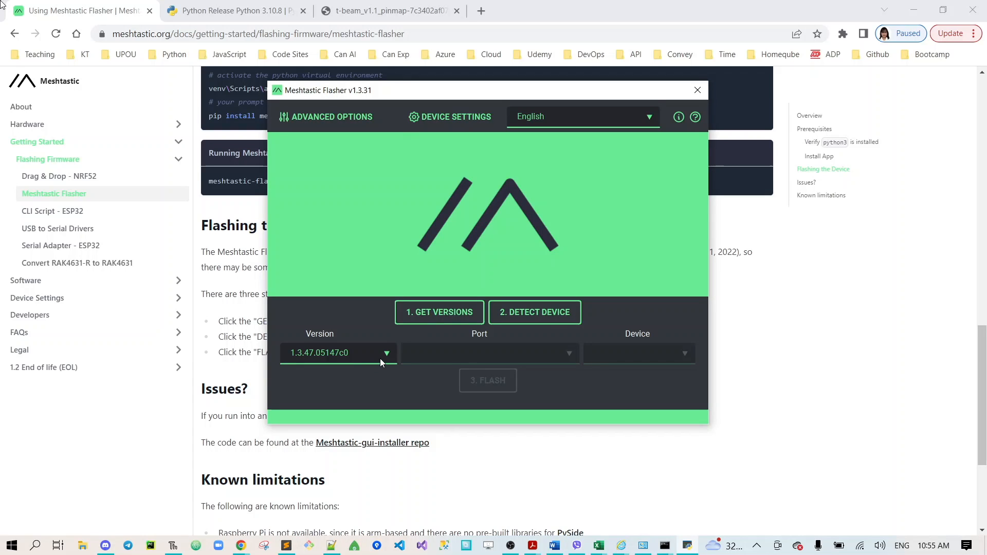
mouse_move(338, 353)
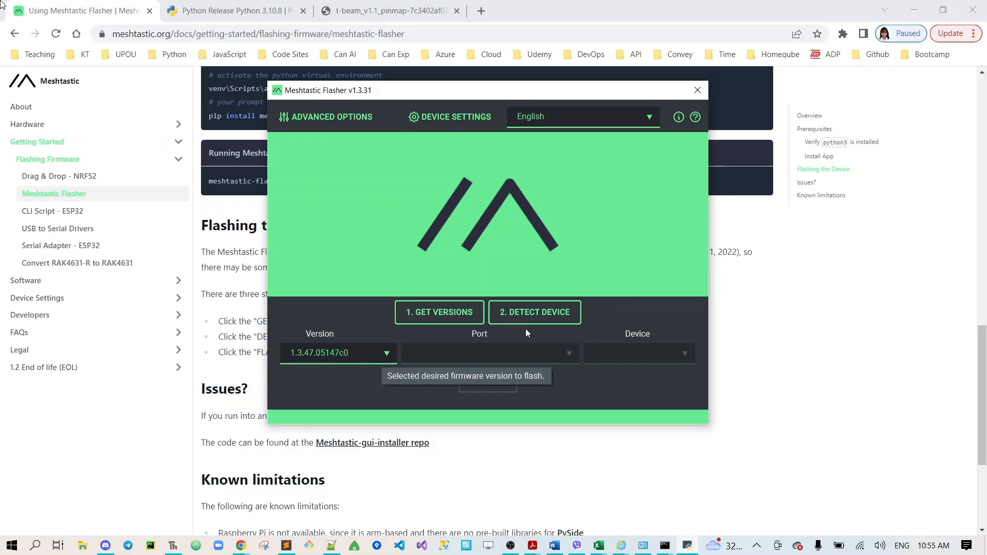
mouse_move(535, 312)
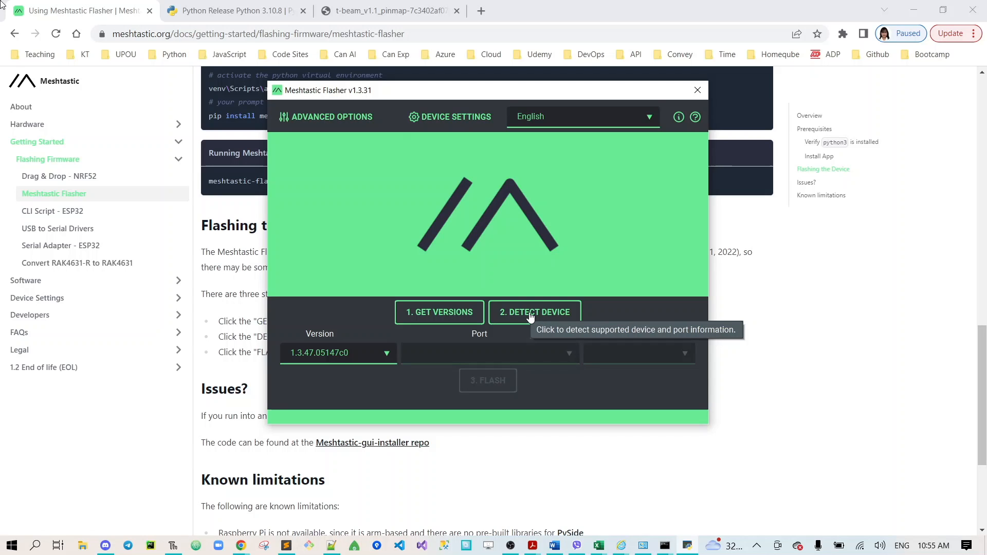
Detect the device as nano-g1 on COM9, then dismiss the flasher window.
left_click(535, 312)
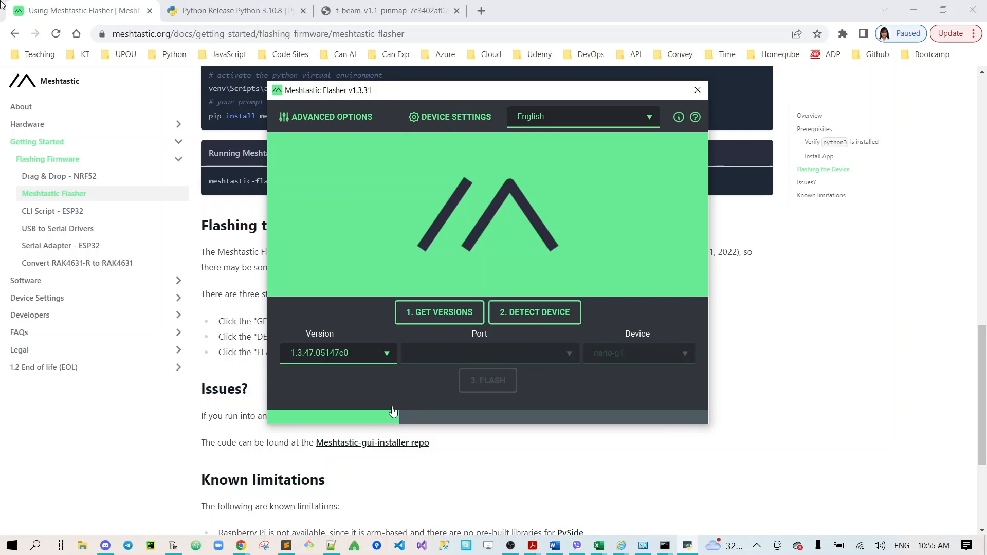
left_click(698, 90)
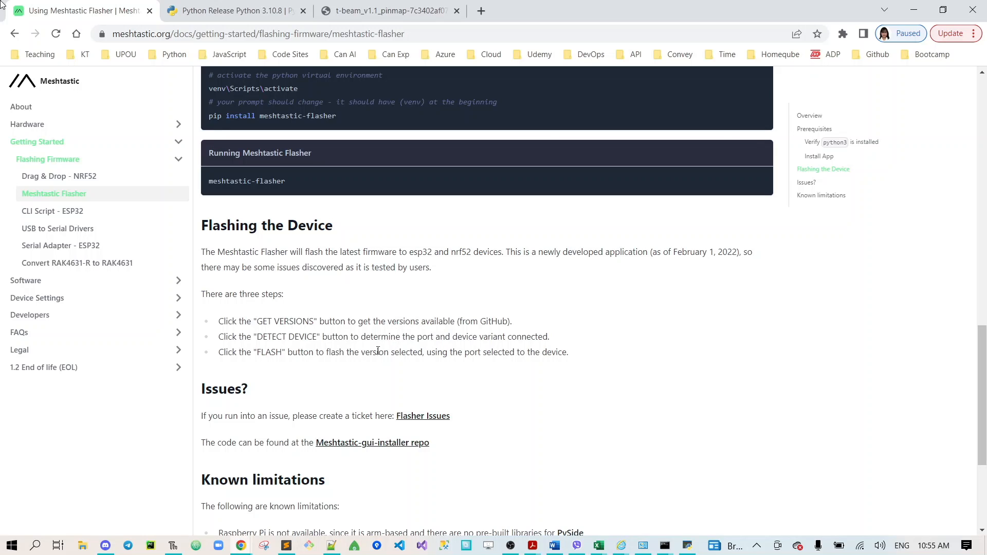
mouse_move(320, 368)
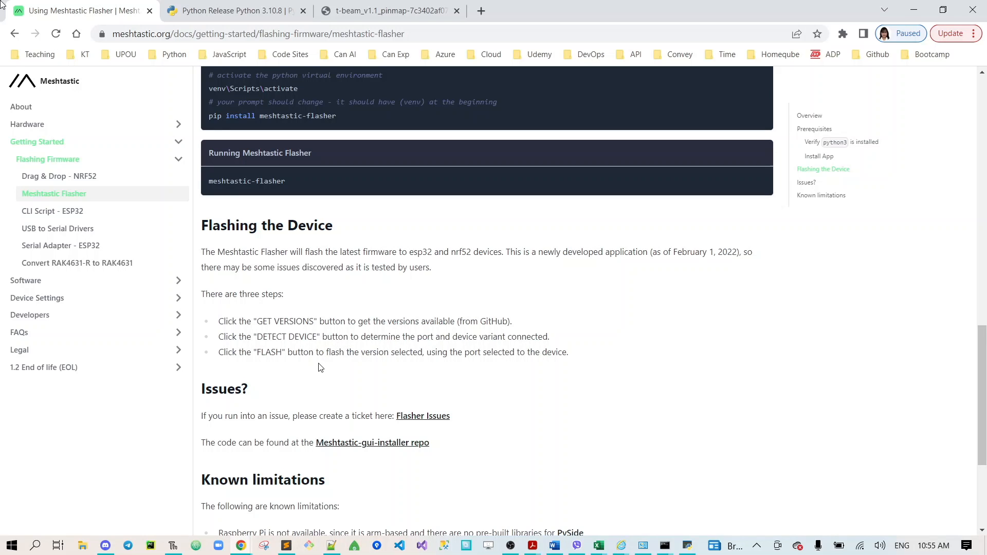
mouse_move(294, 367)
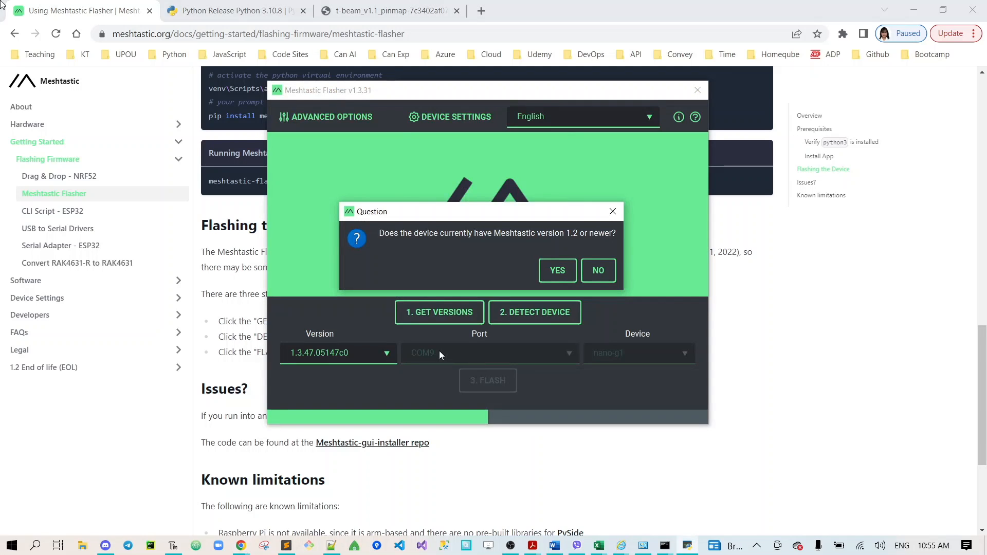
mouse_move(457, 243)
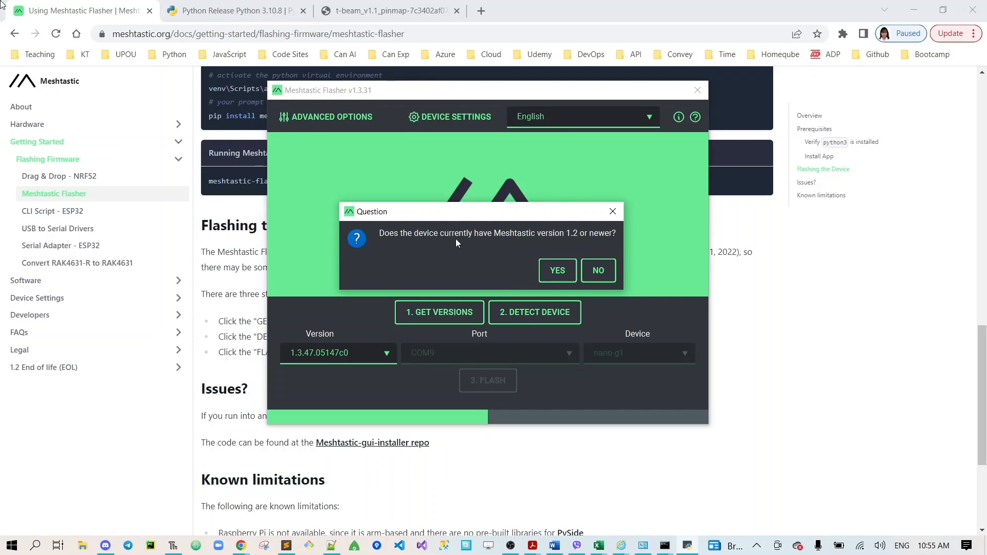
mouse_move(396, 241)
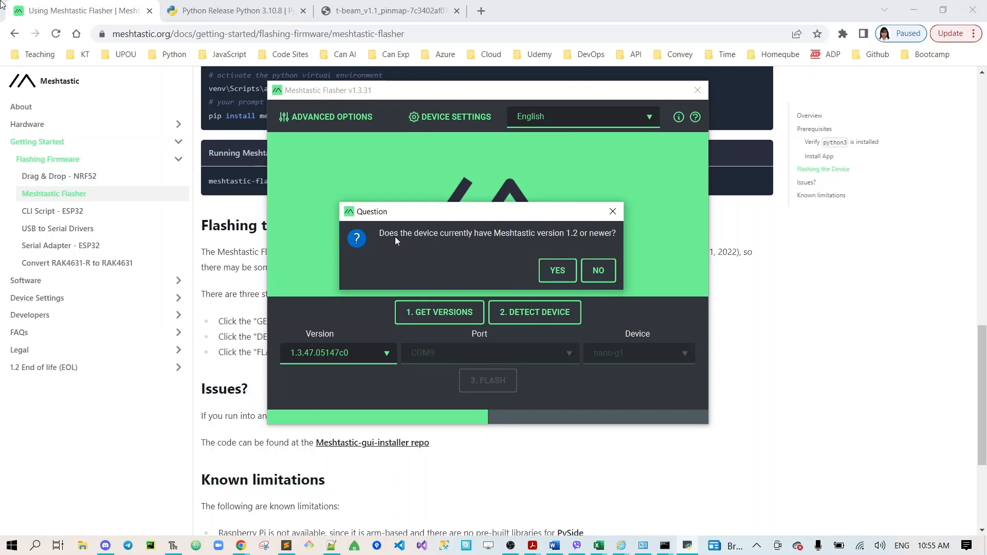
mouse_move(465, 243)
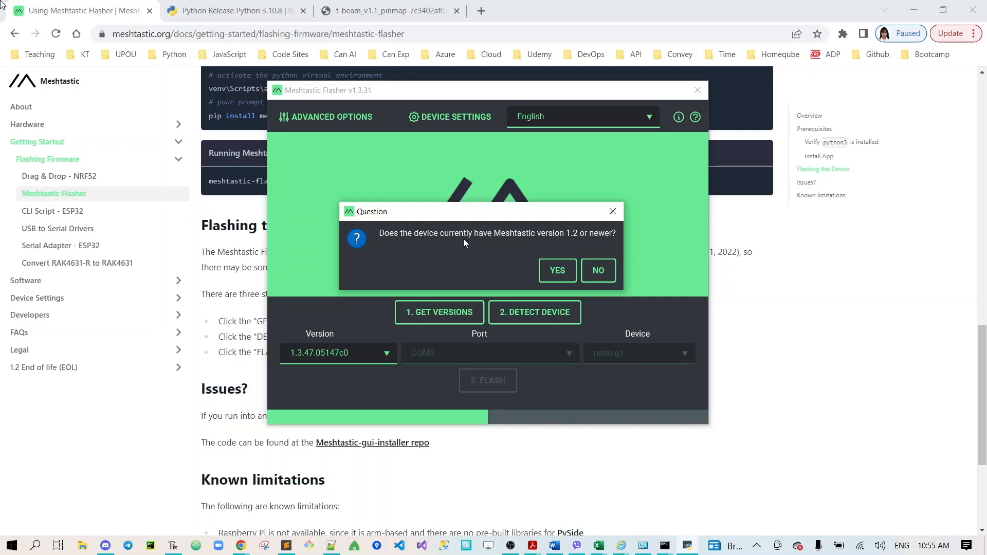
mouse_move(560, 249)
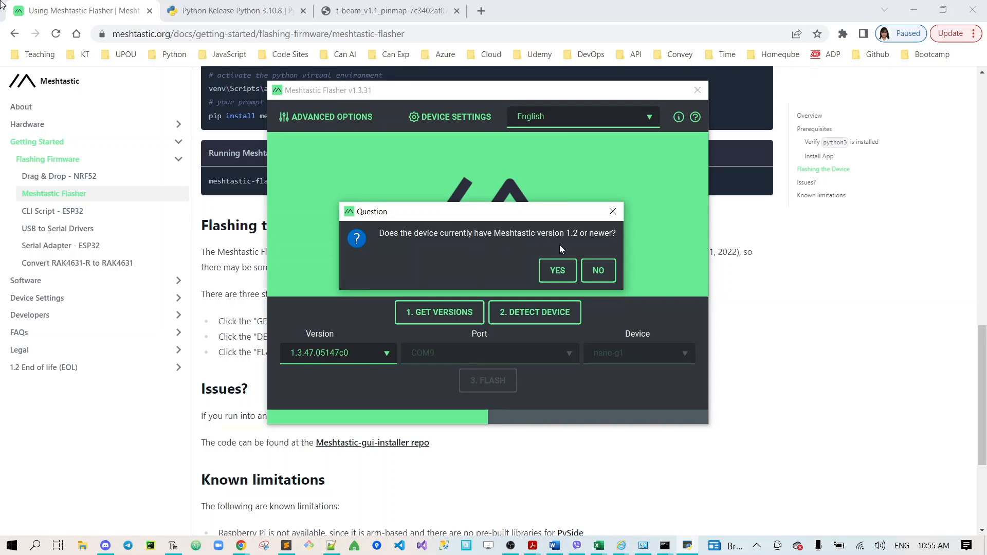
mouse_move(563, 263)
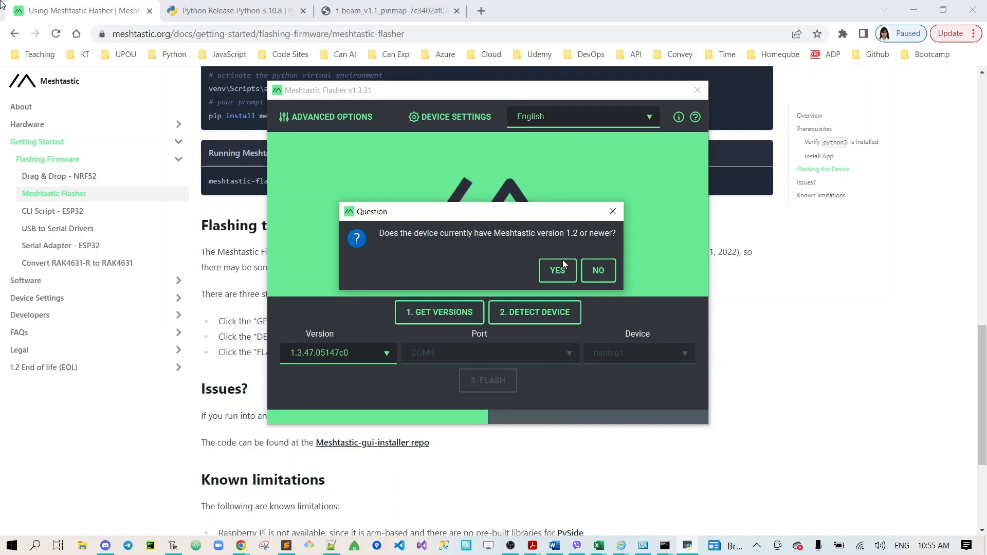
left_click(557, 270)
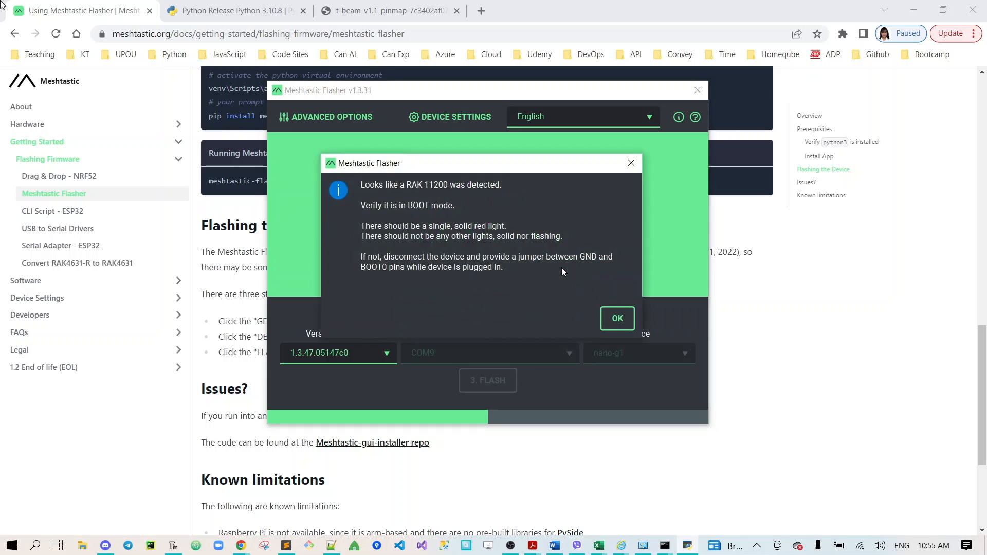
mouse_move(539, 263)
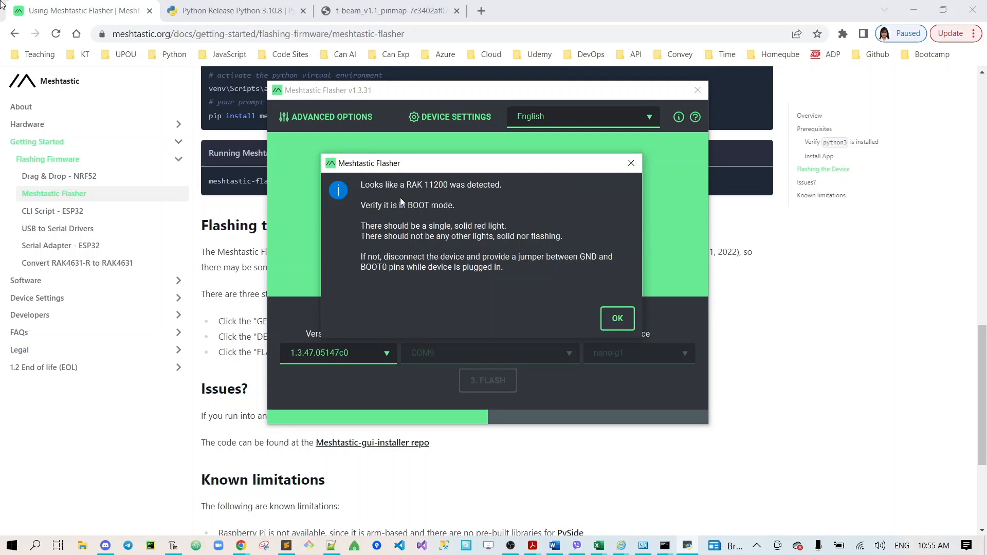
mouse_move(439, 214)
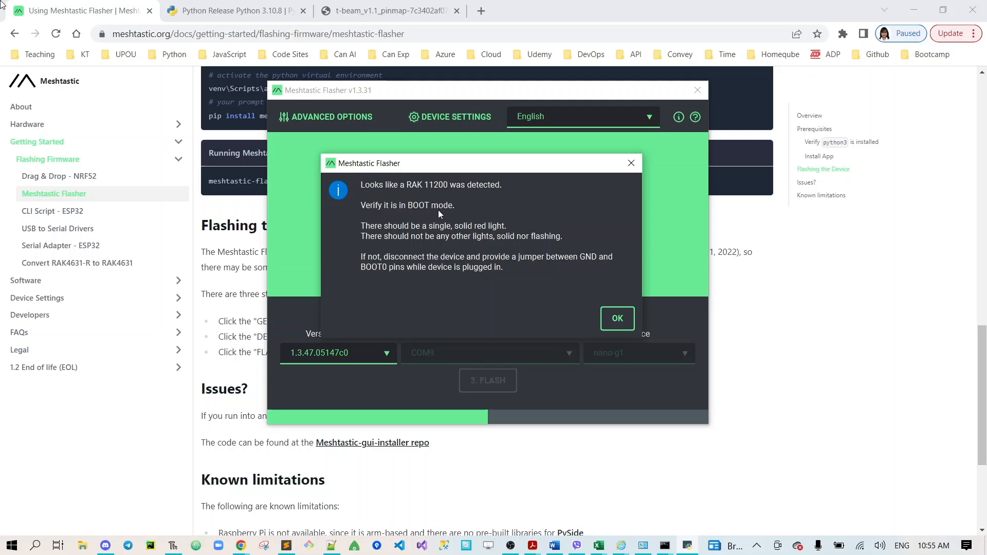
mouse_move(443, 217)
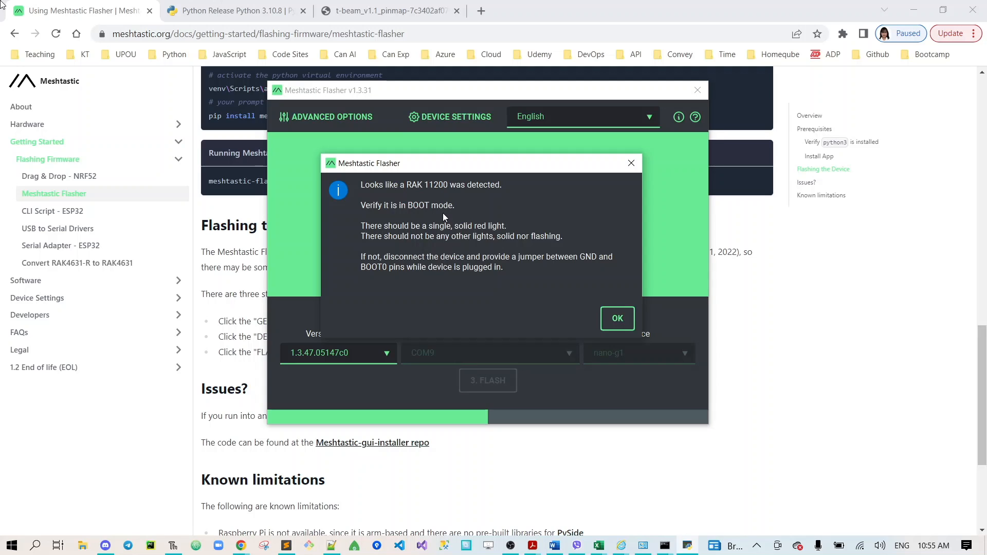
mouse_move(413, 233)
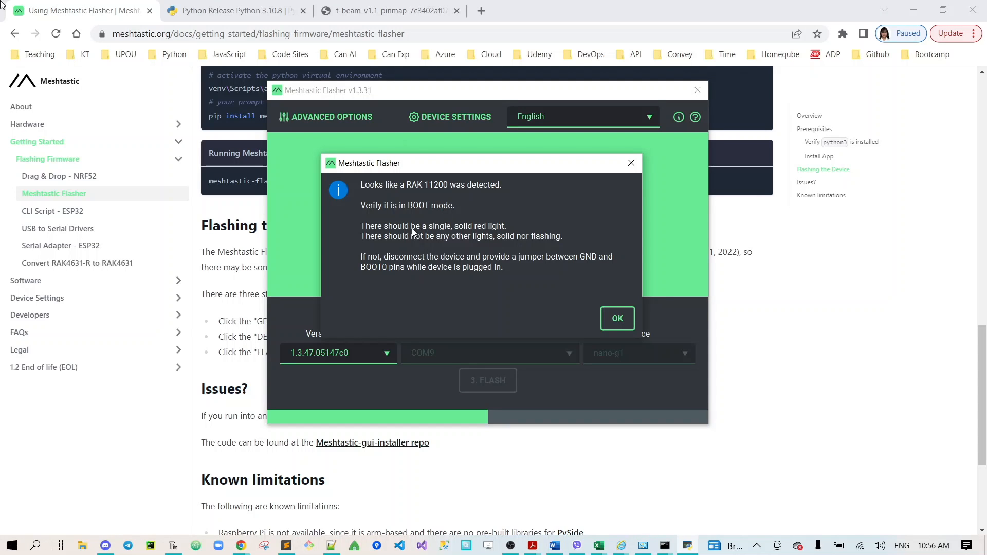
mouse_move(428, 229)
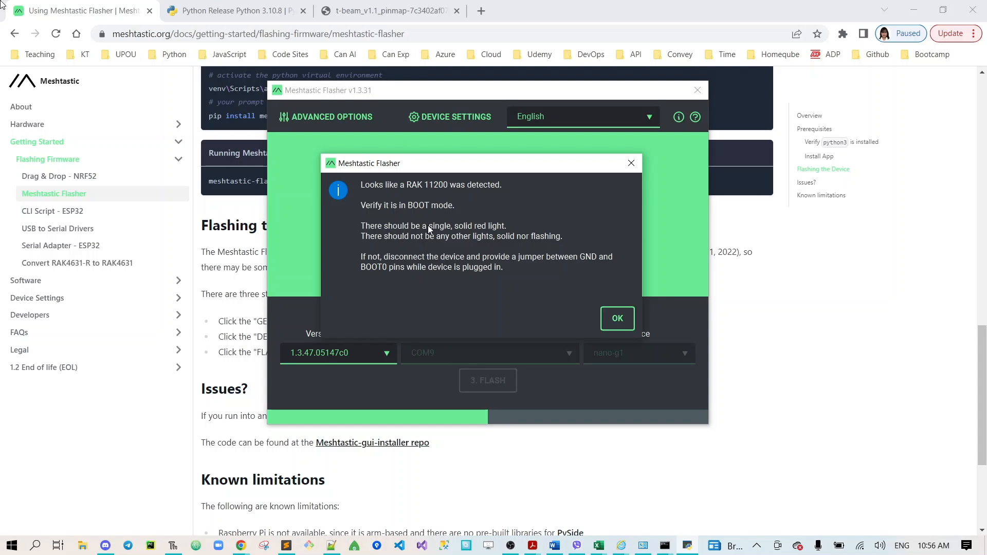
mouse_move(475, 239)
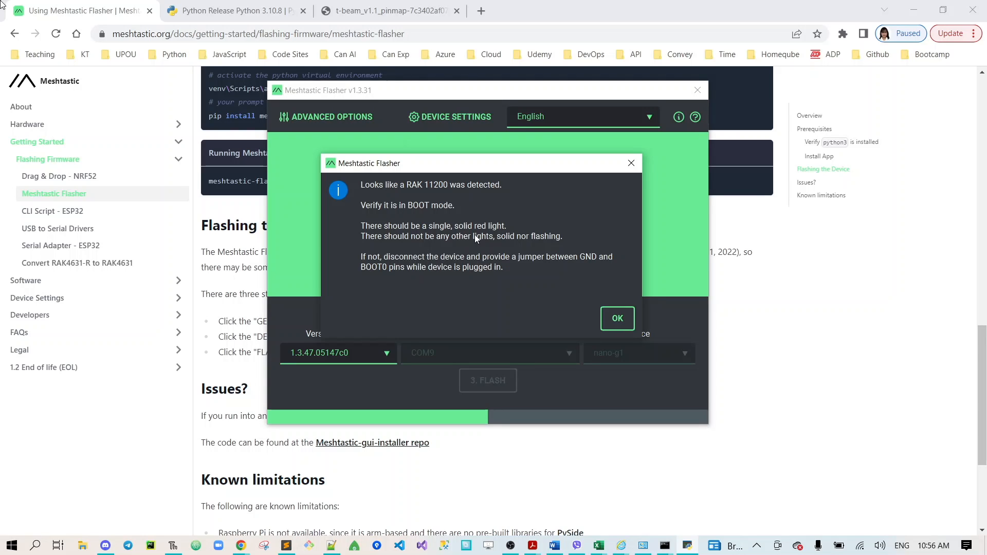
mouse_move(449, 248)
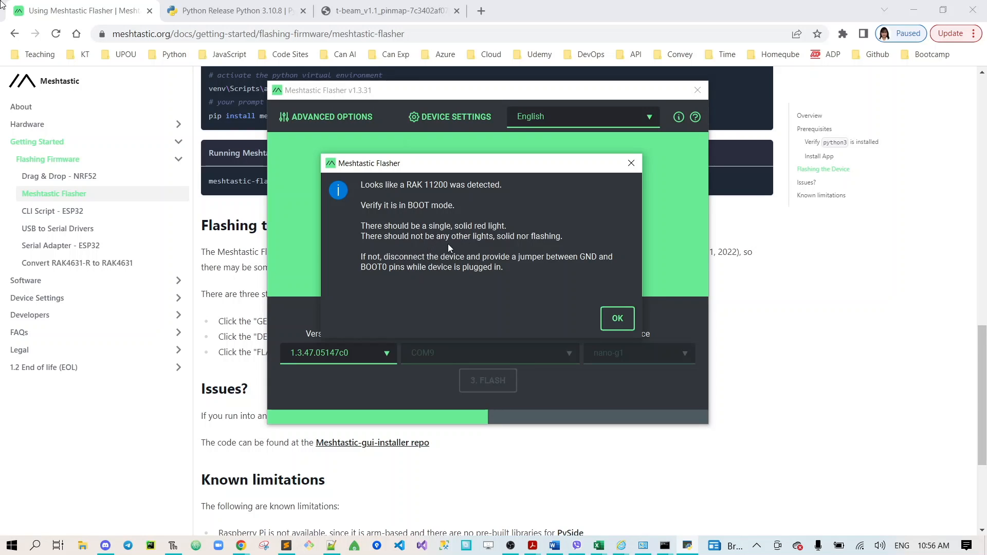
mouse_move(514, 251)
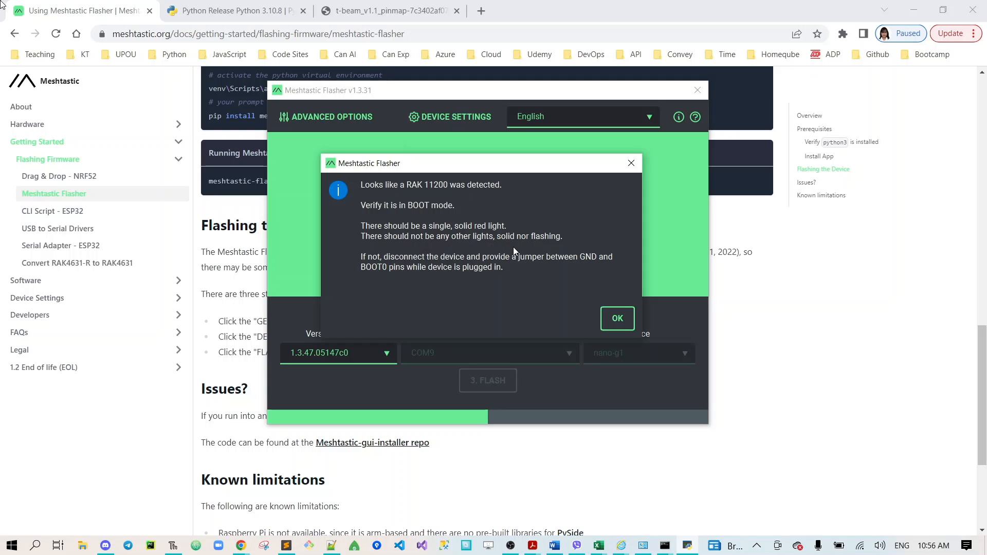
mouse_move(530, 252)
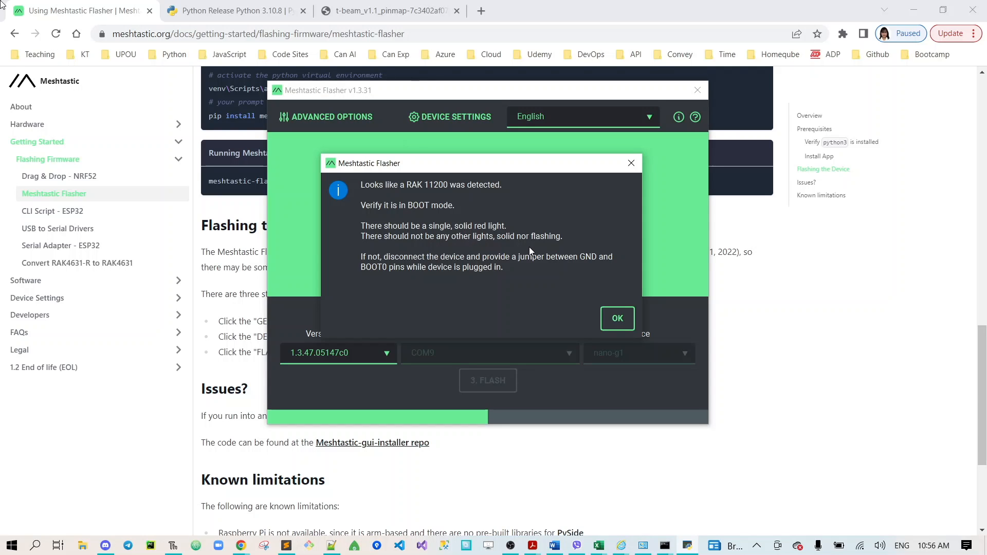
mouse_move(374, 262)
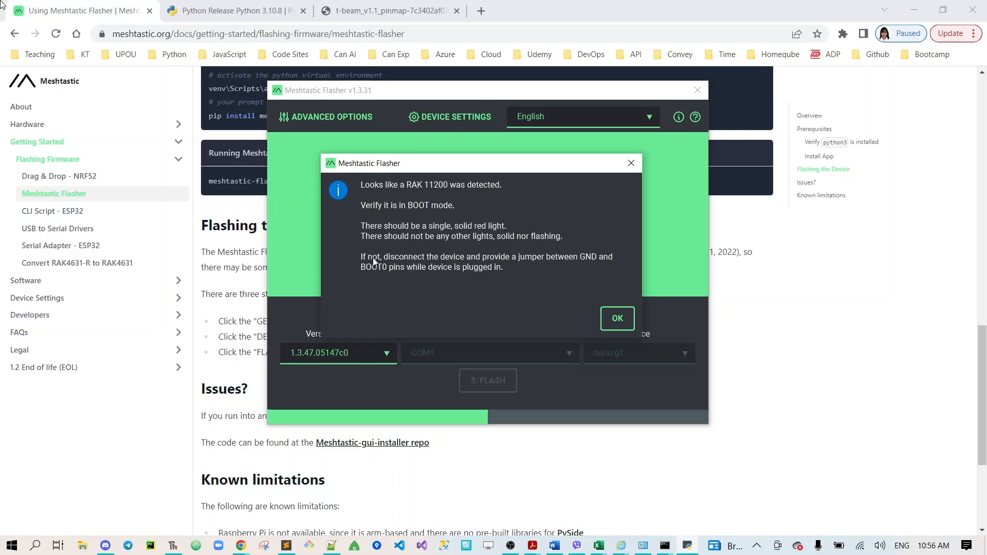
mouse_move(468, 261)
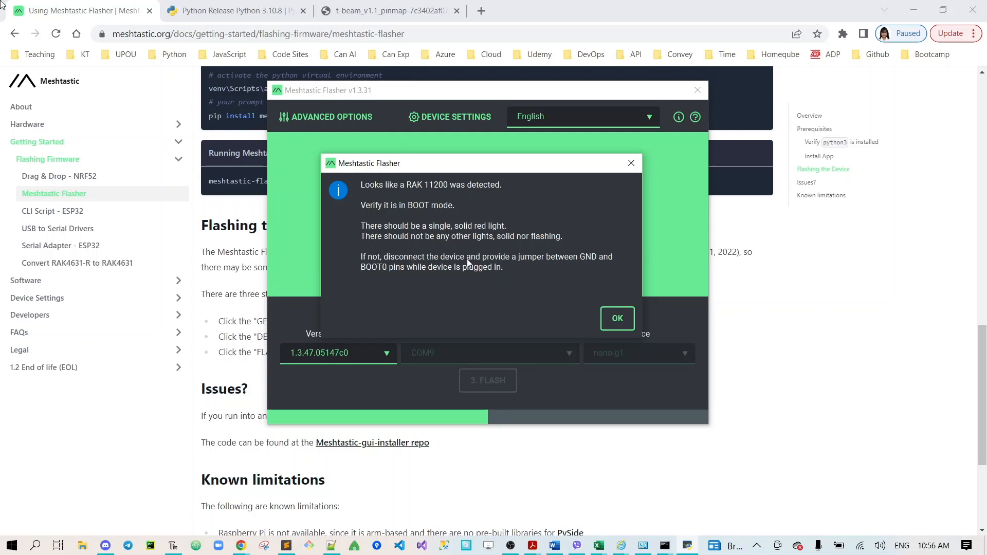
mouse_move(603, 270)
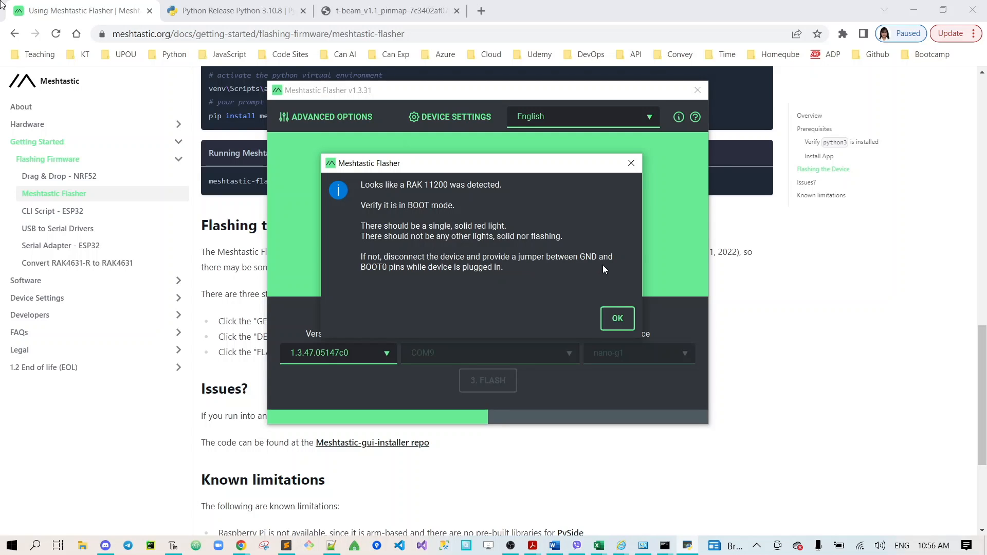
mouse_move(415, 277)
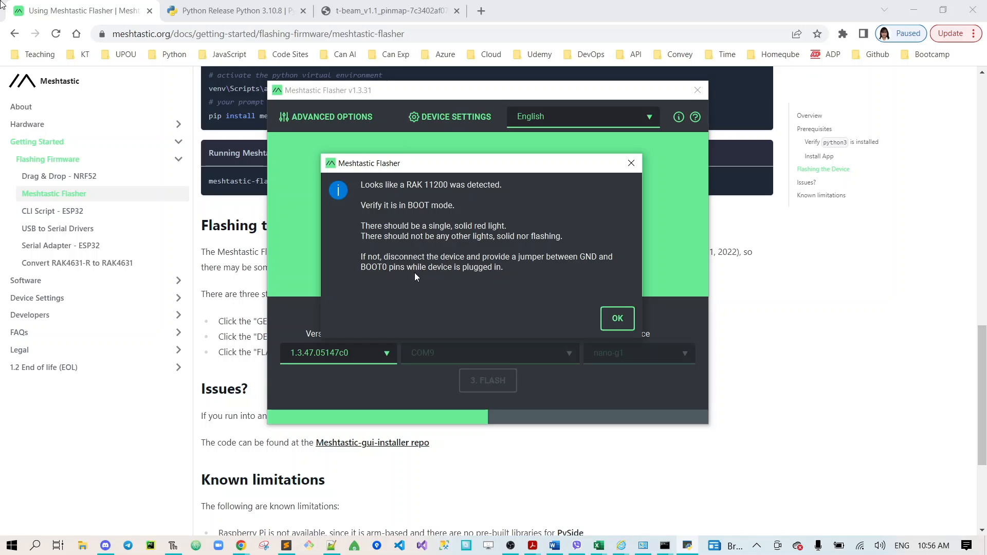
mouse_move(511, 283)
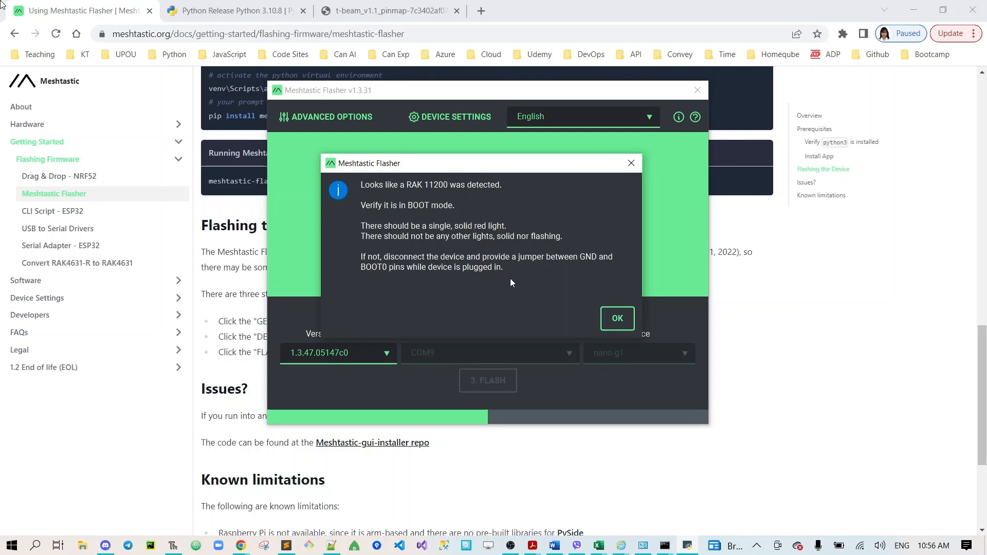
mouse_move(553, 262)
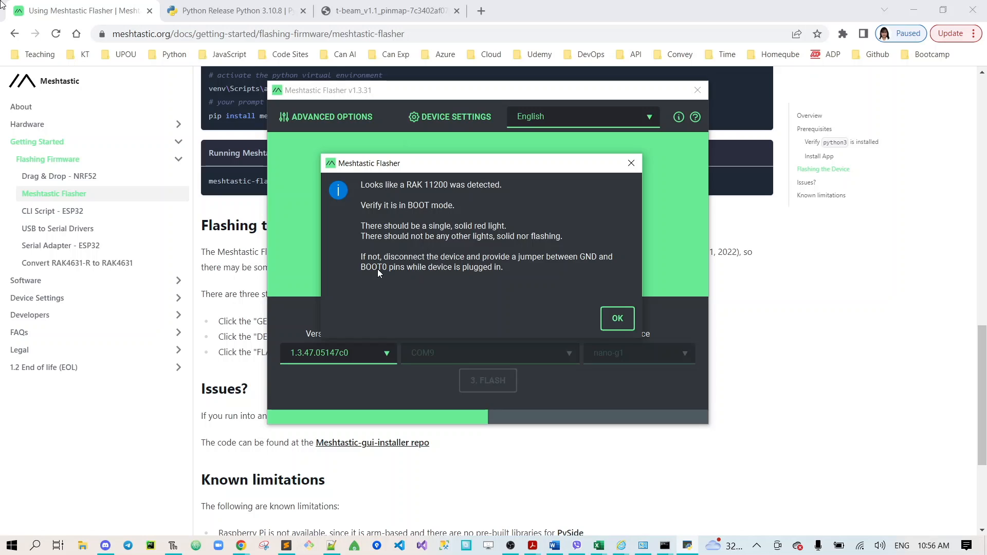
mouse_move(544, 280)
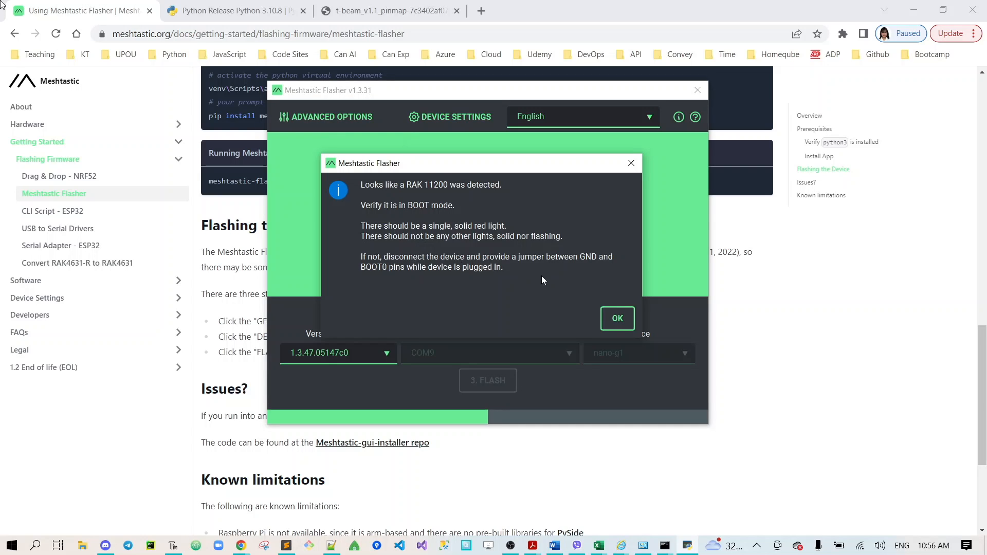
mouse_move(415, 293)
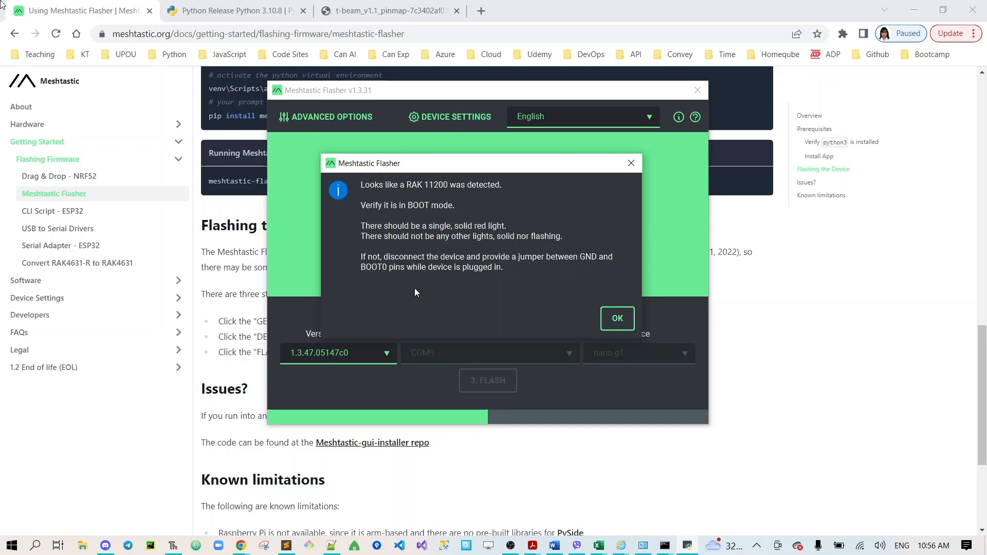
mouse_move(854, 375)
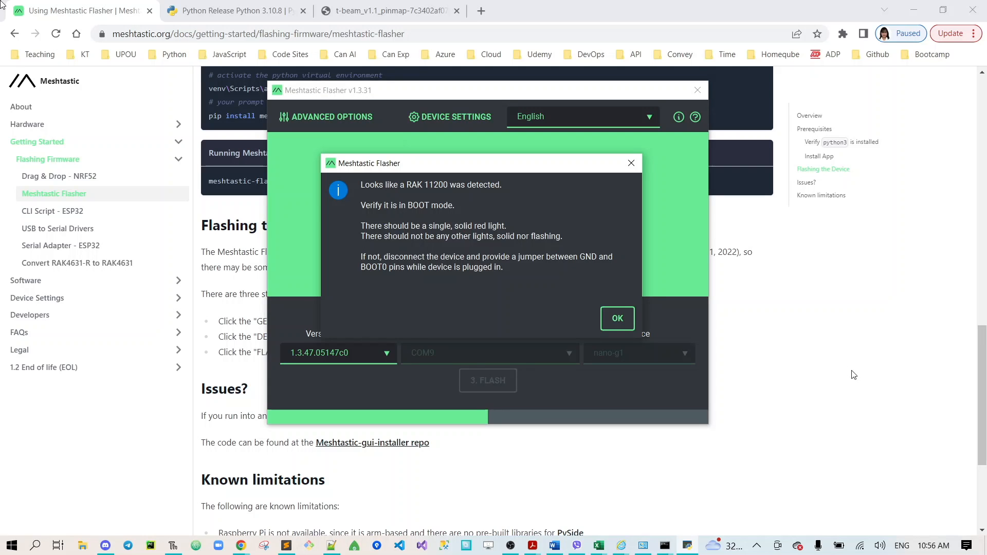
Open the full-size T-Beam V1.1 pinout image from the Meshtastic LILYGO T-Beam hardware page.
left_click(617, 319)
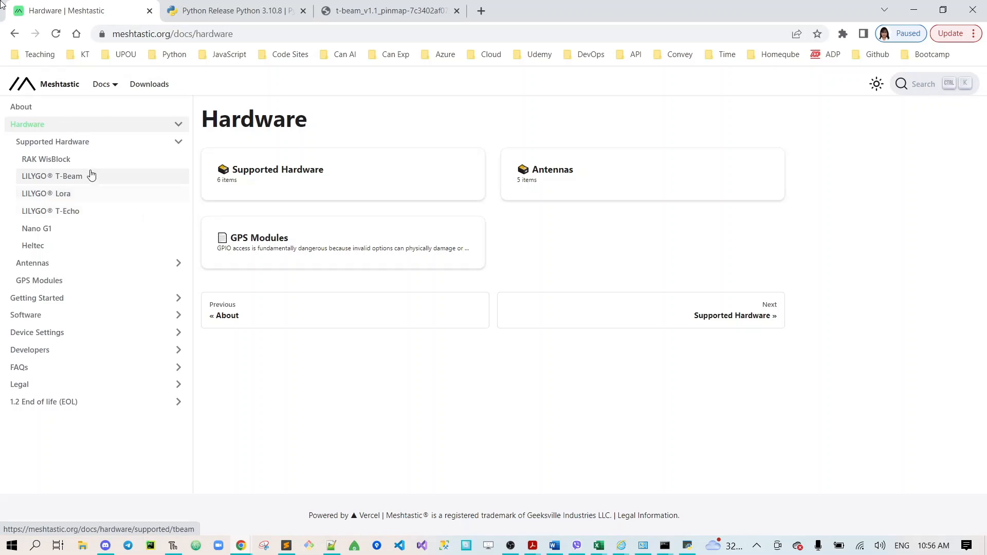
left_click(52, 176)
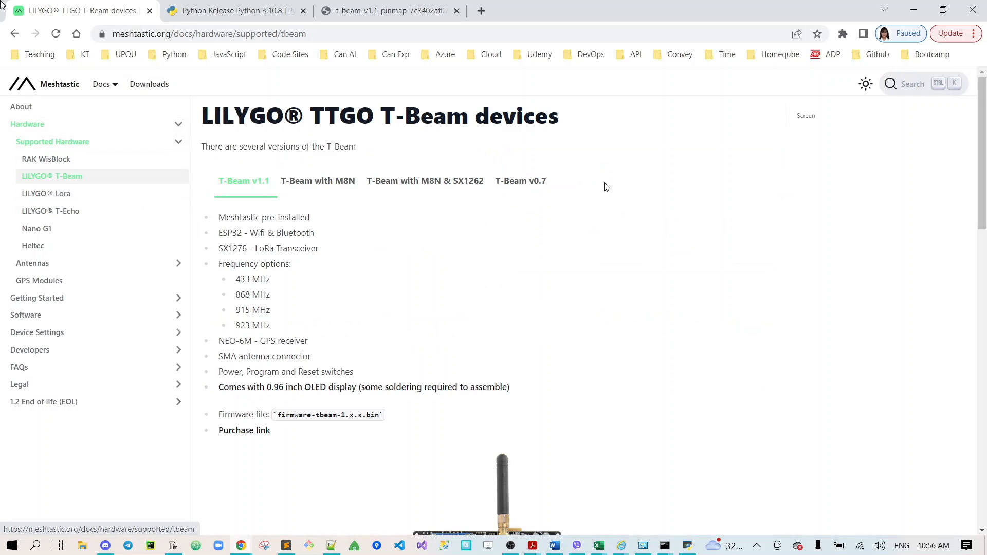
scroll("down", 3)
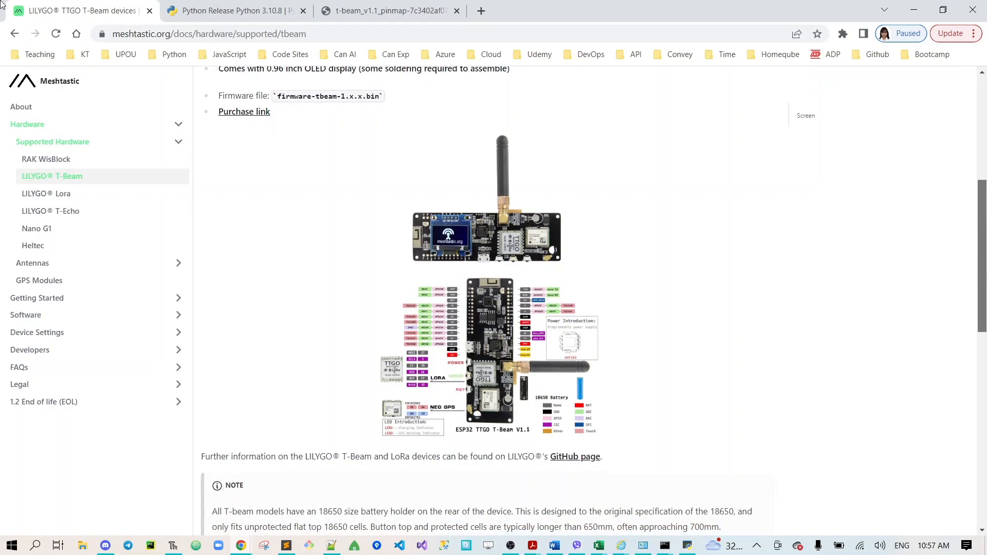
left_click(487, 356)
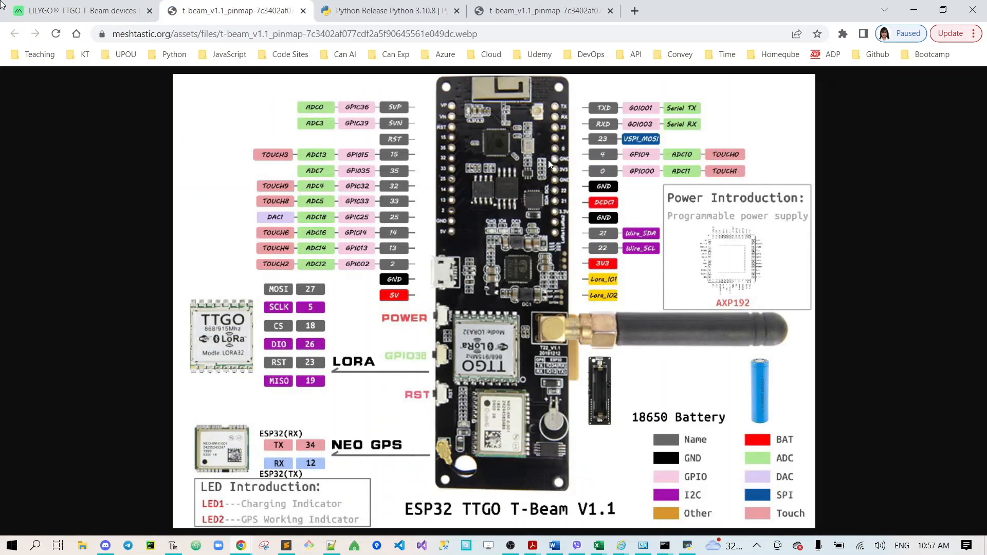
mouse_move(556, 149)
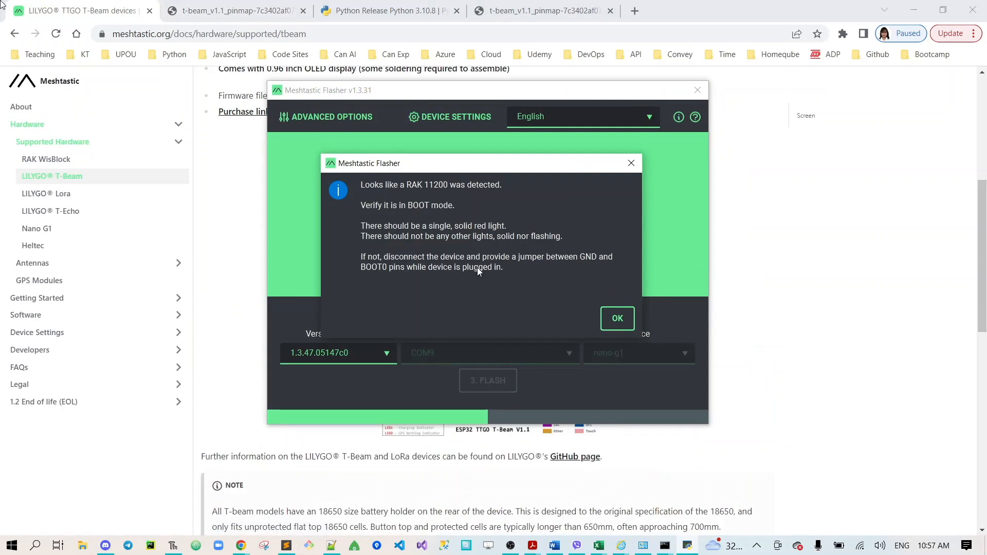
Dismiss the RAK 11200 notice, select tbeam, and request flashing 1.3.47.05147c0 to COM9.
left_click(616, 317)
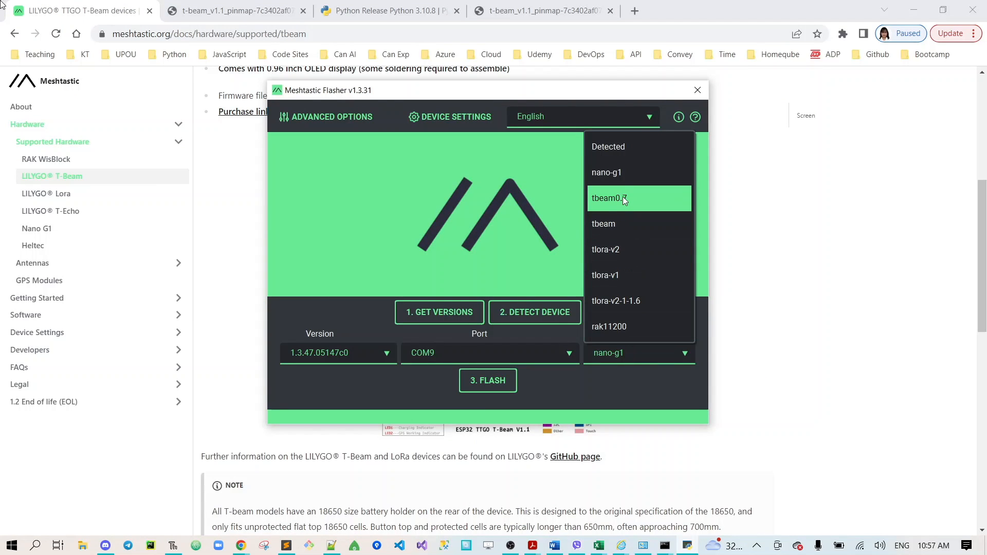
left_click(603, 224)
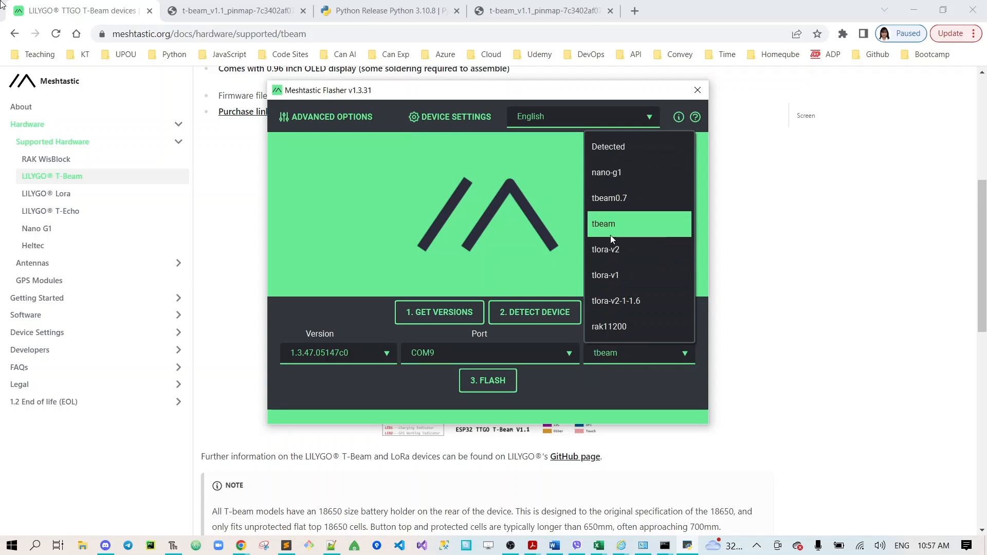
left_click(488, 380)
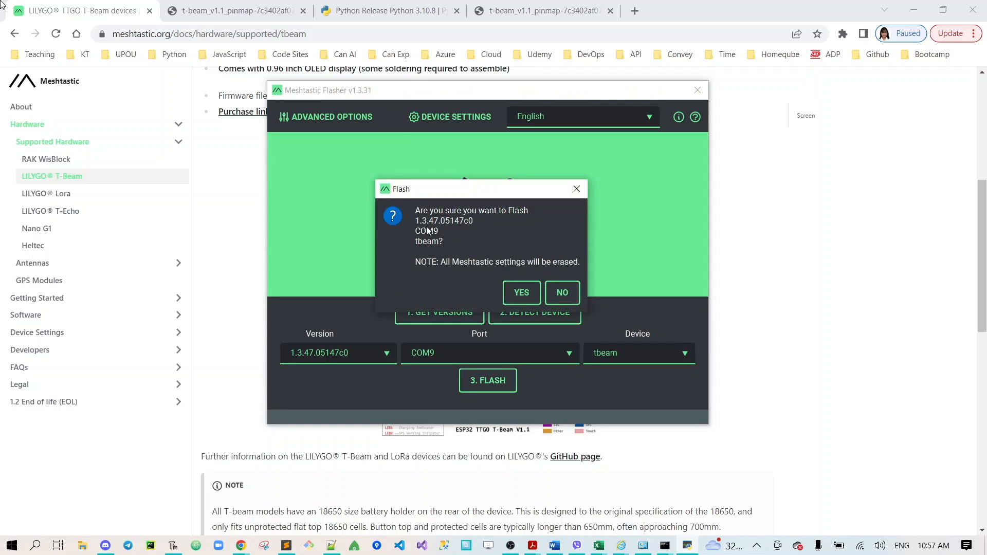
mouse_move(435, 245)
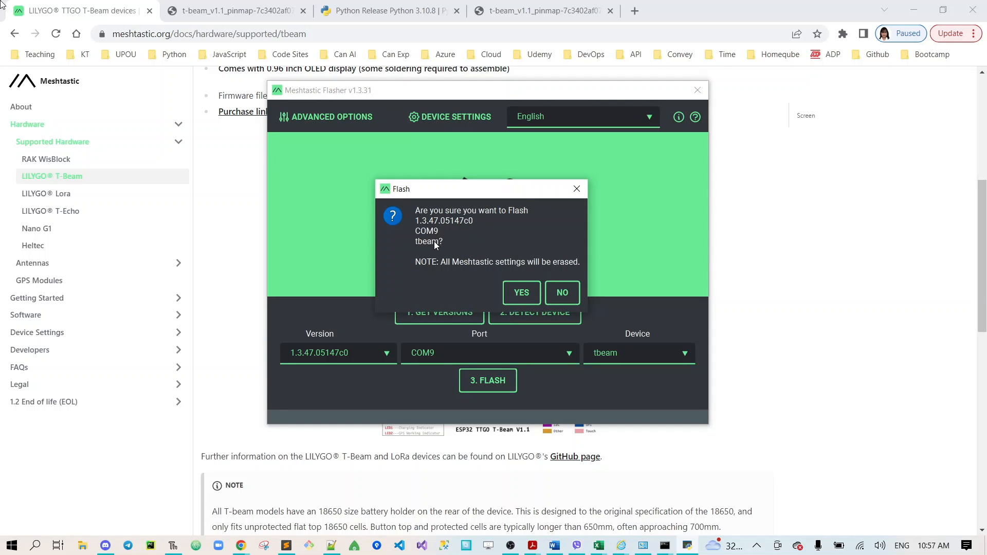
Confirm flashing 1.3.47.05147c0 to the tbeam and close the log at 100%.
left_click(521, 293)
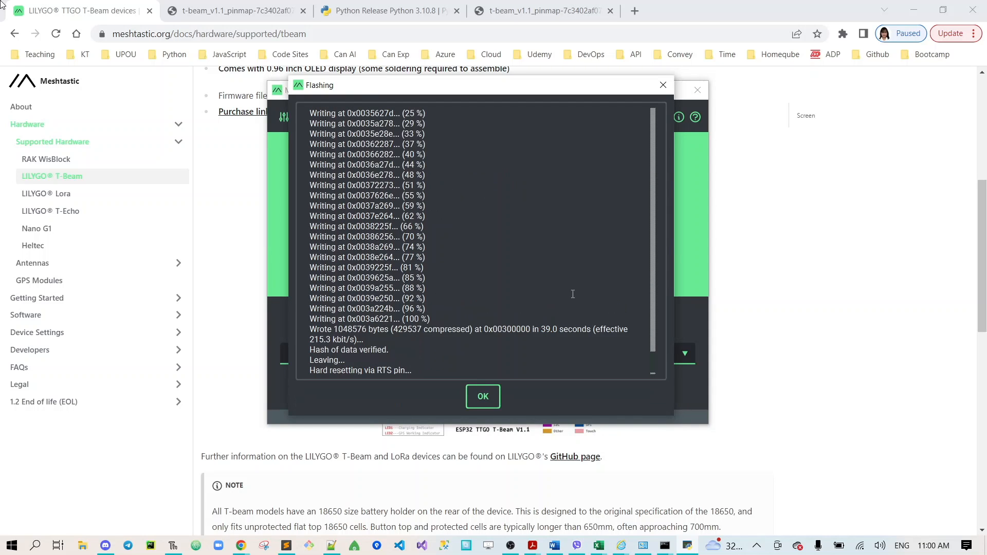
left_click(483, 396)
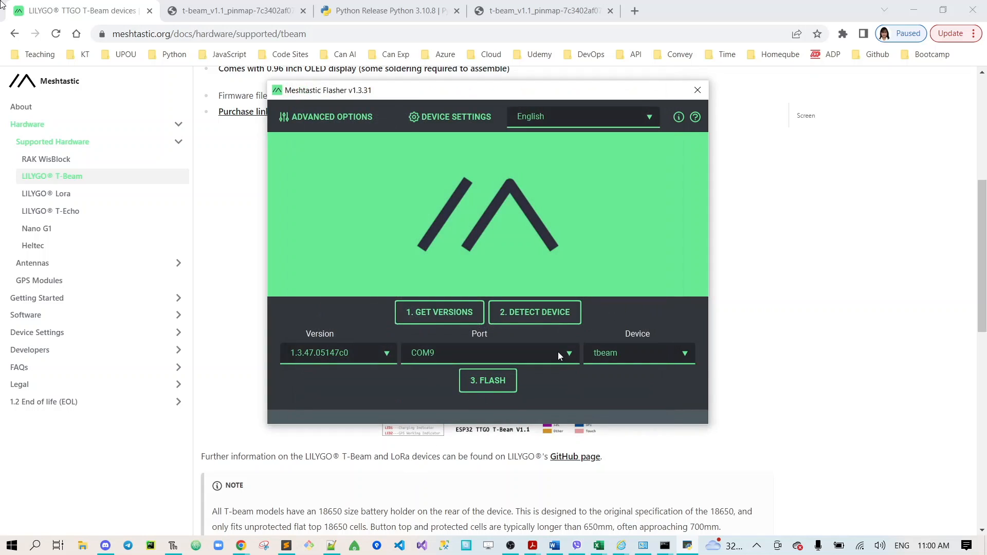